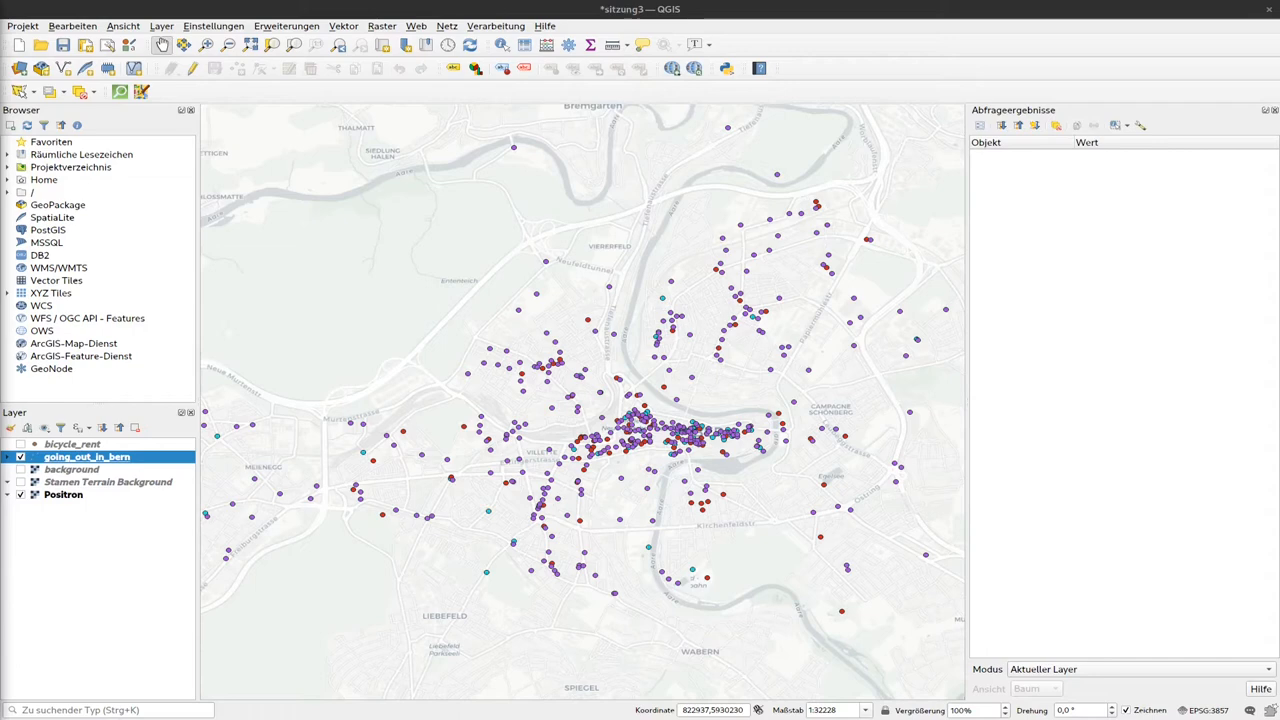
mouse_move(860, 344)
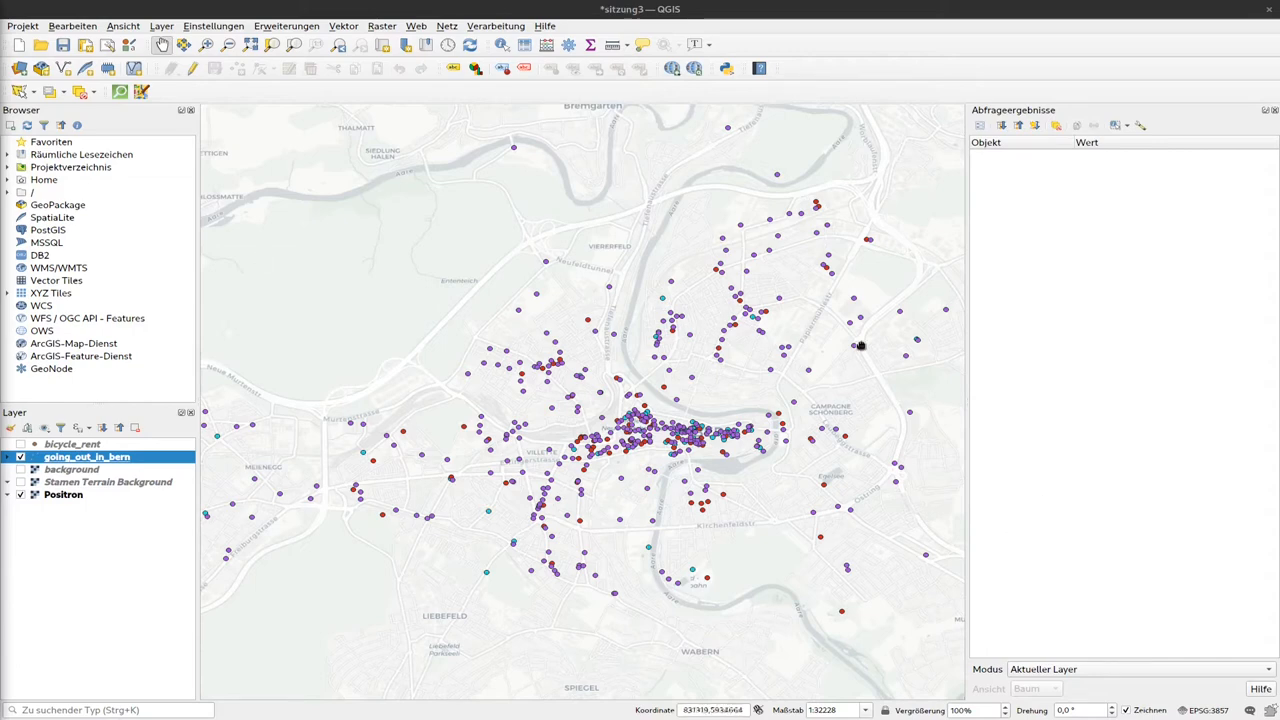
mouse_move(816, 442)
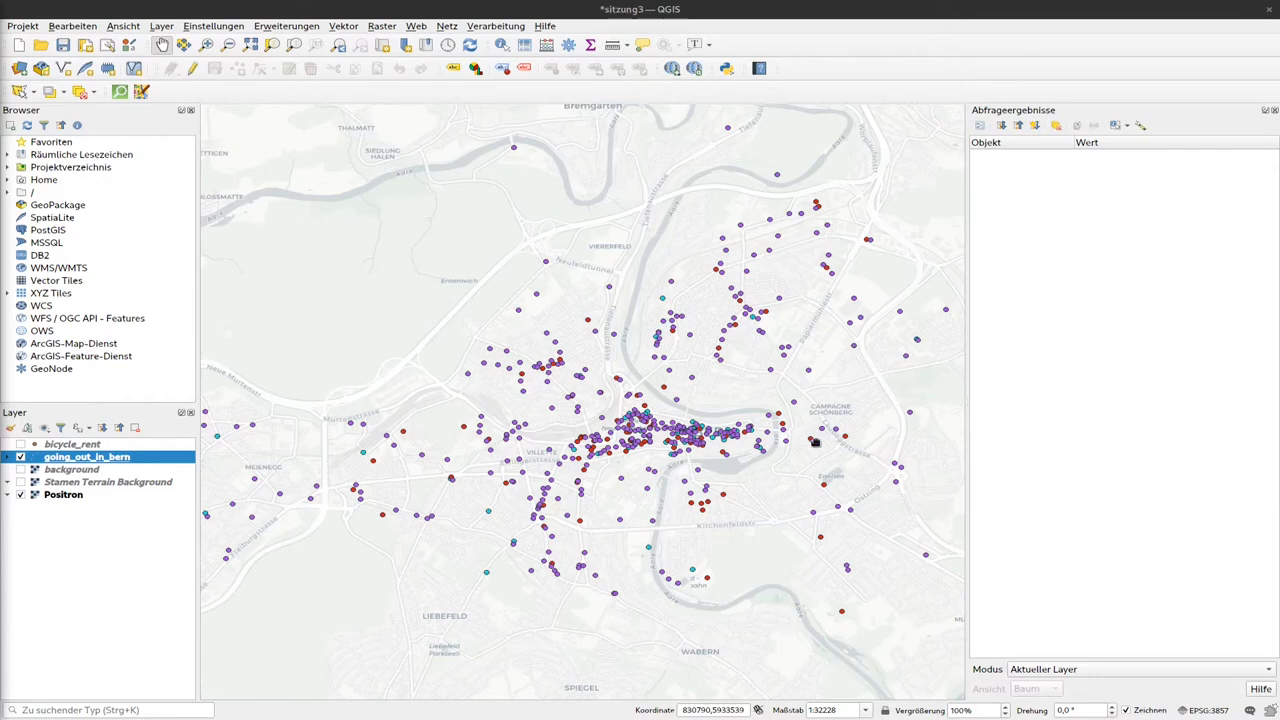
mouse_move(812, 442)
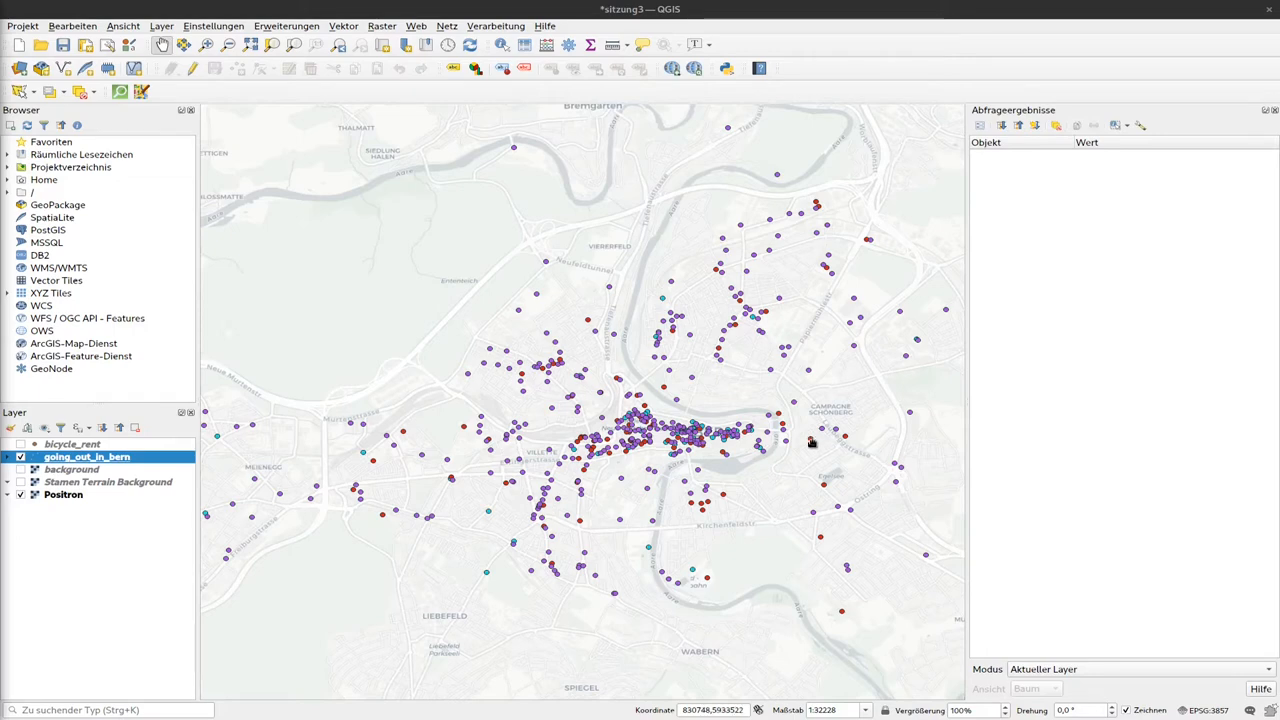
mouse_move(812, 442)
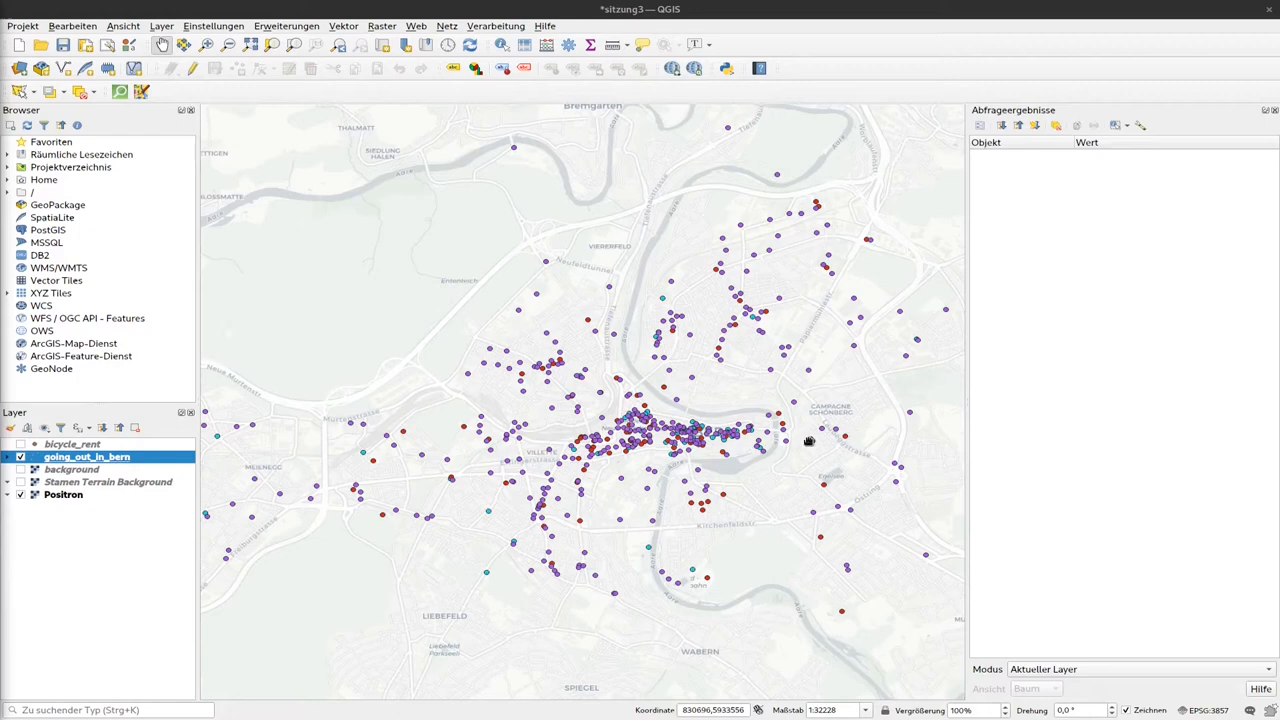
mouse_move(476, 354)
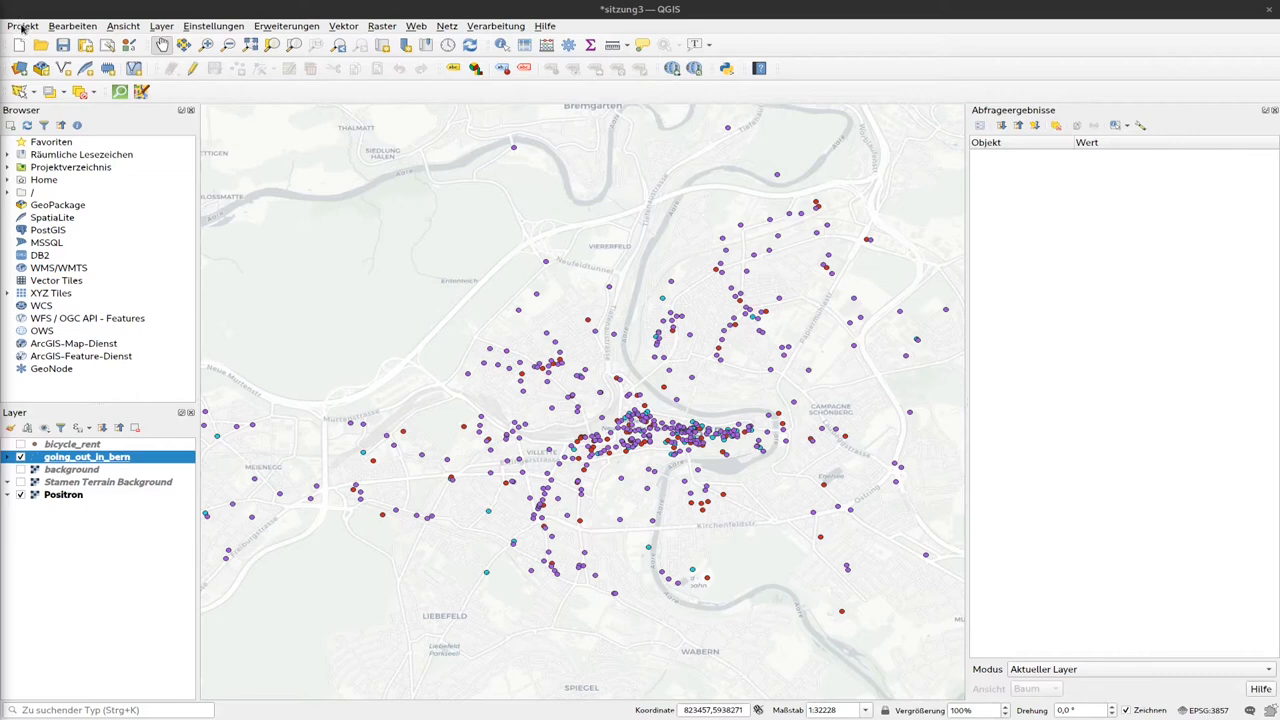
Expand the Projekt menu so its layout actions become available.
click(22, 24)
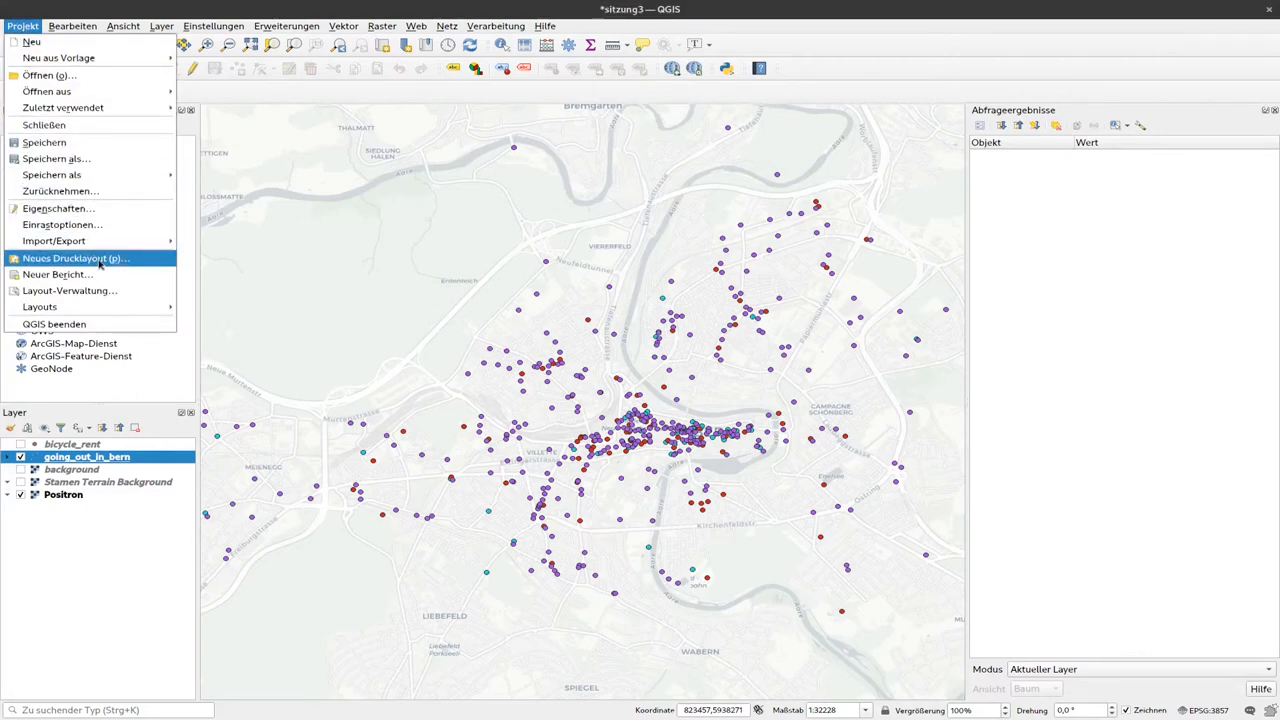
Create a new print layout titled 'places in bern' via Neues Drucklayout.
click(76, 258)
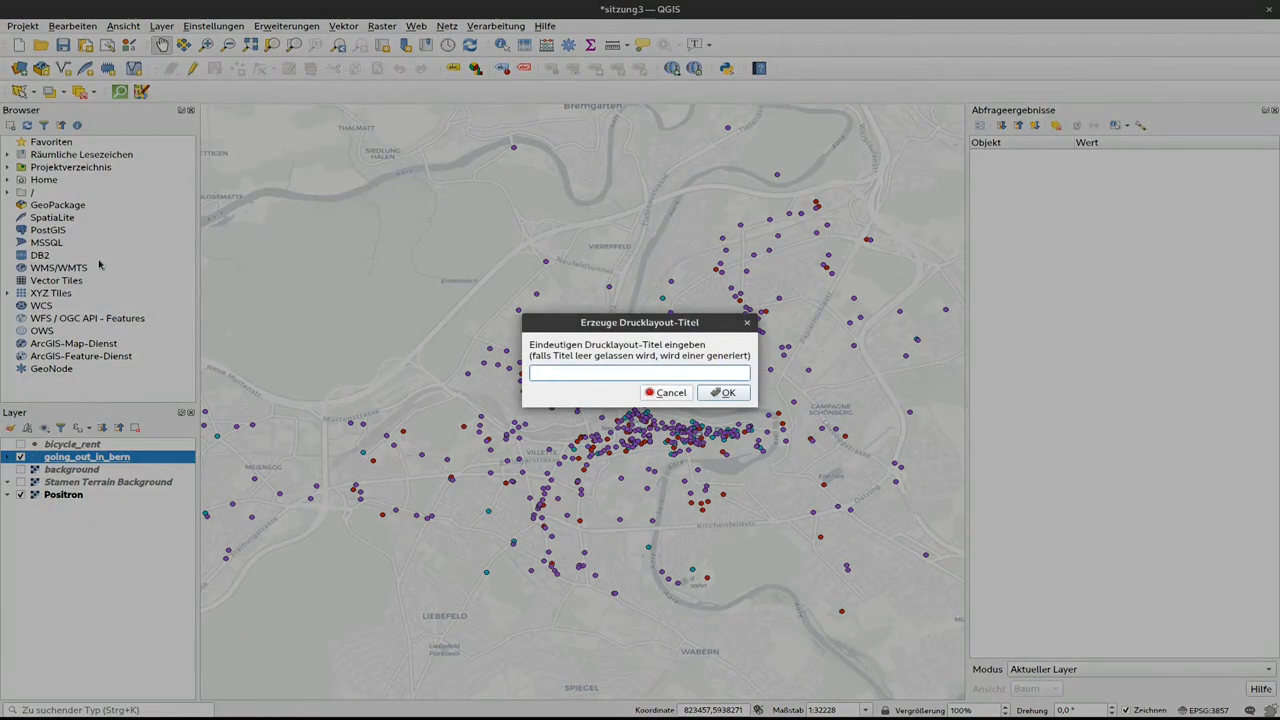
click(640, 372)
text(places in bern)
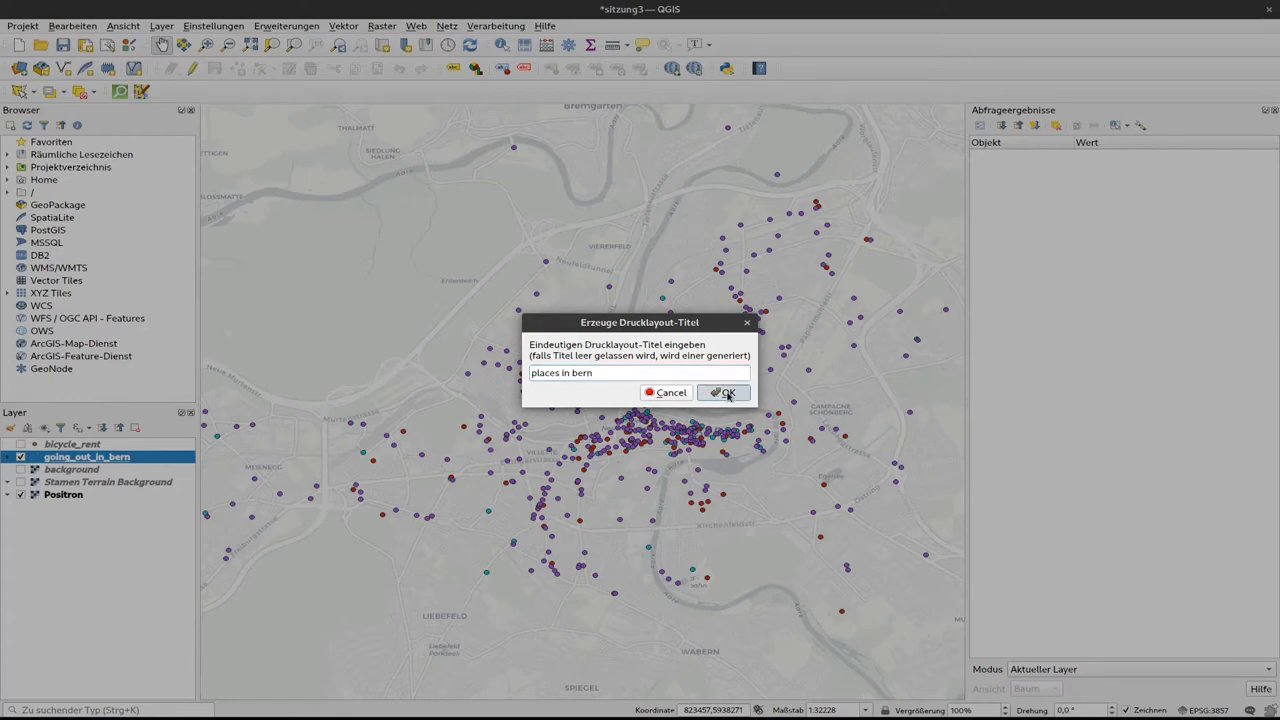
click(728, 392)
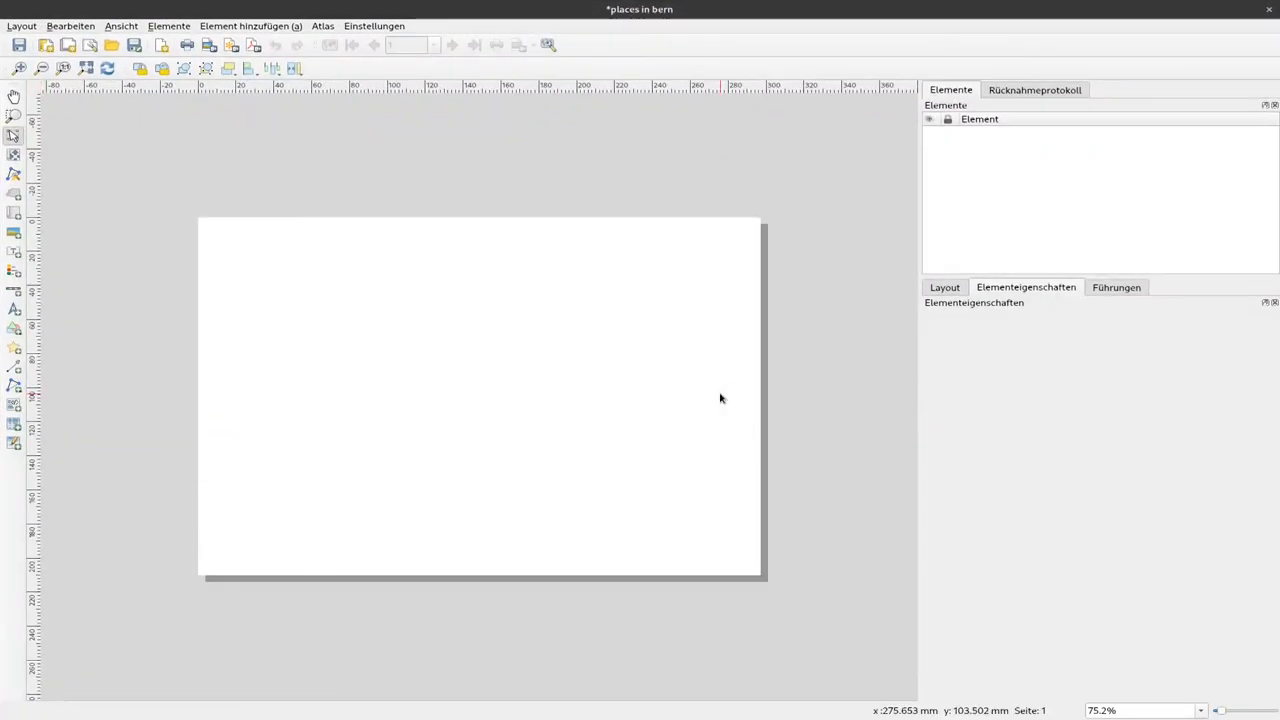
mouse_move(180, 410)
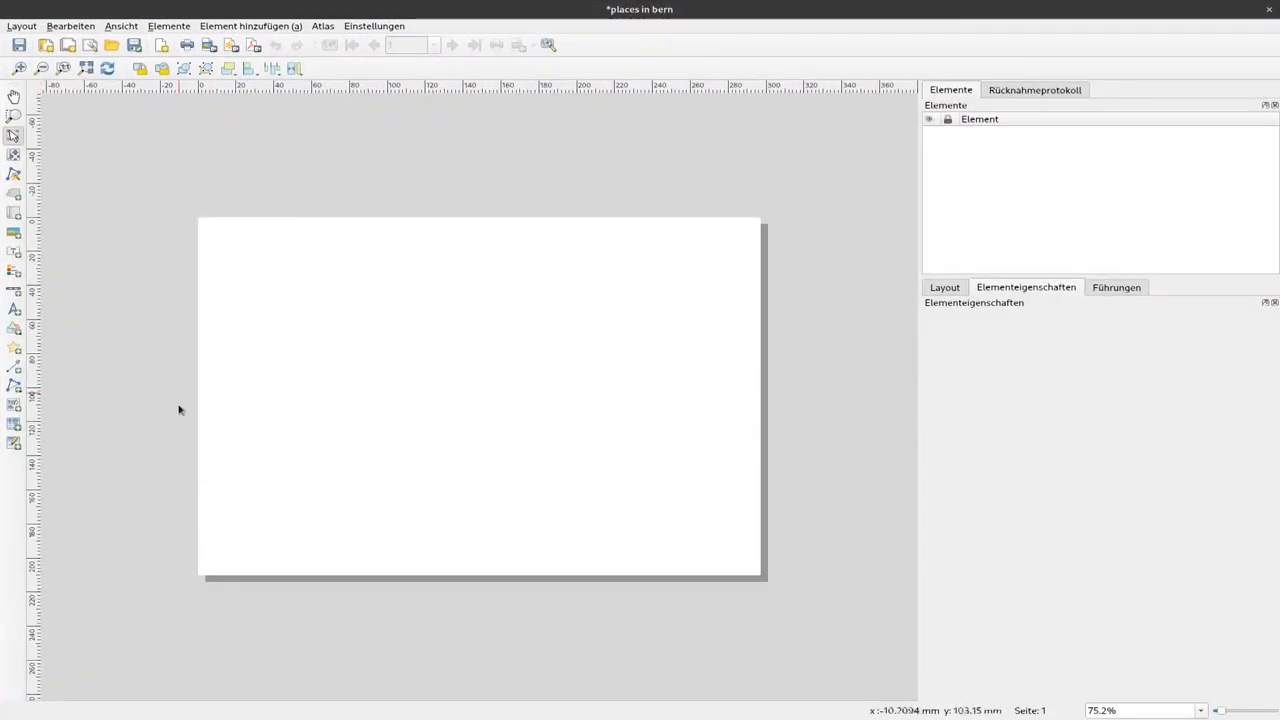
mouse_move(808, 264)
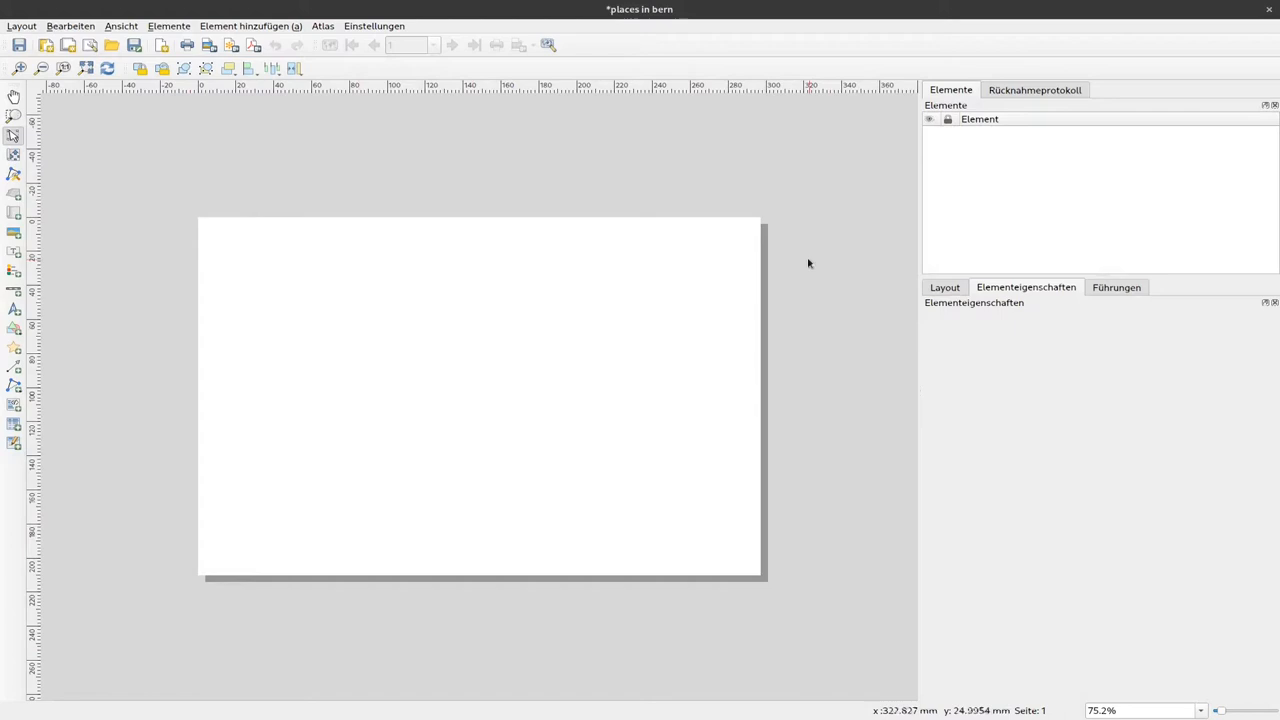
mouse_move(504, 366)
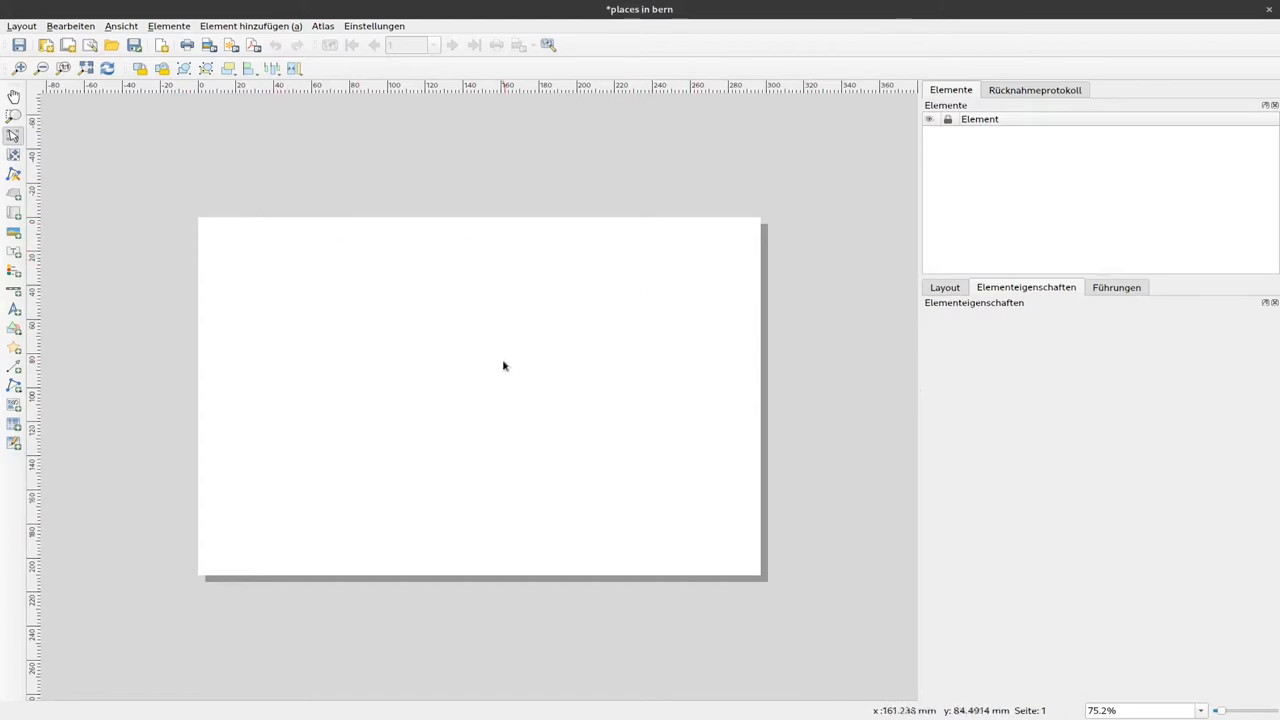
mouse_move(626, 380)
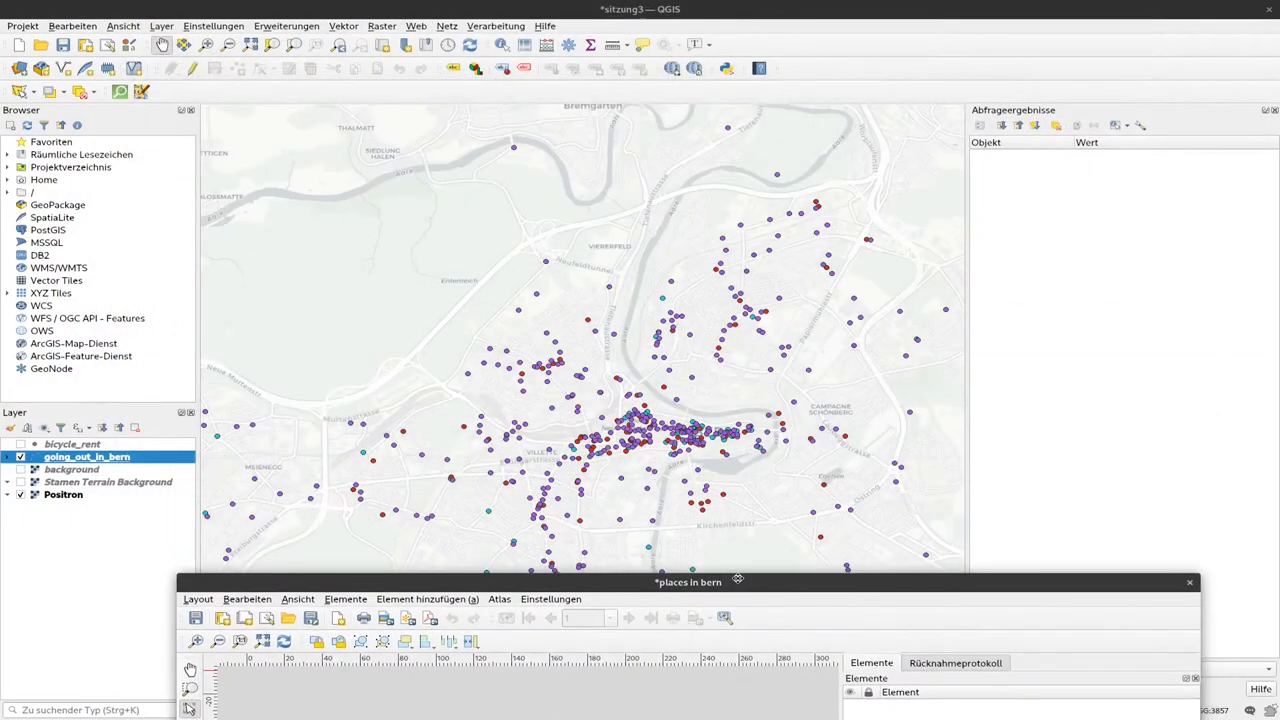
drag(688, 580, 668, 508)
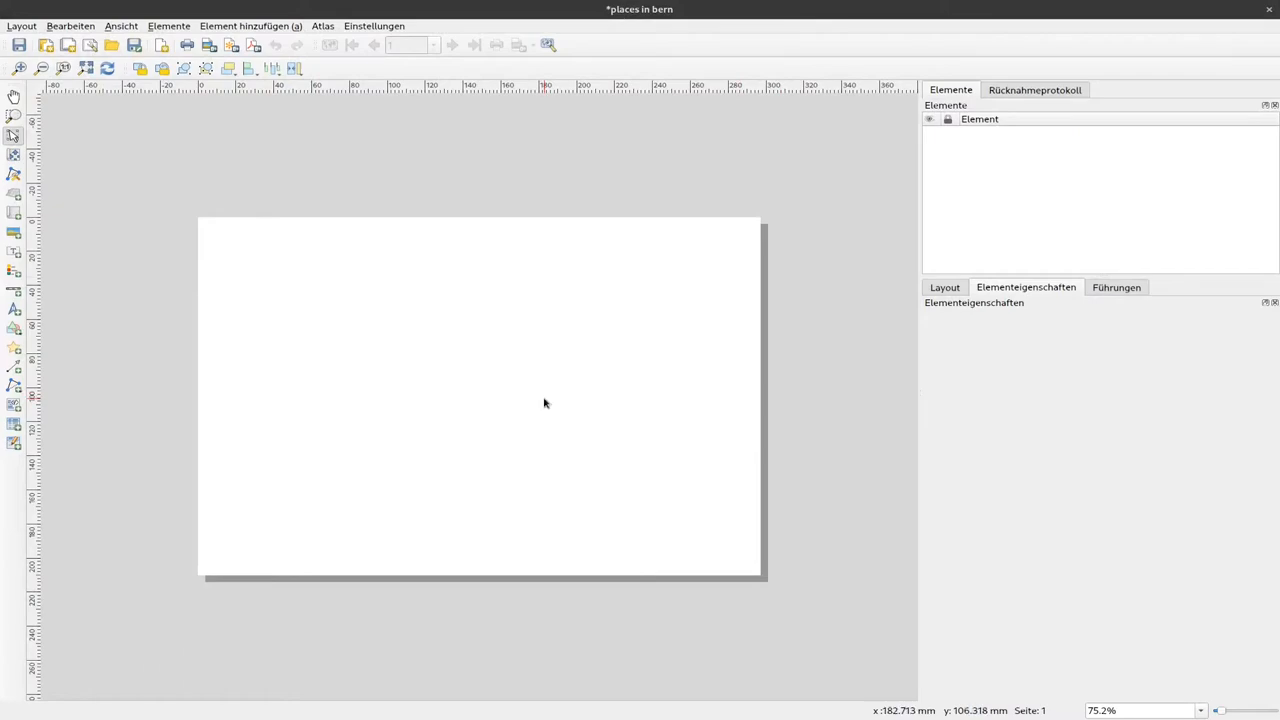
mouse_move(544, 404)
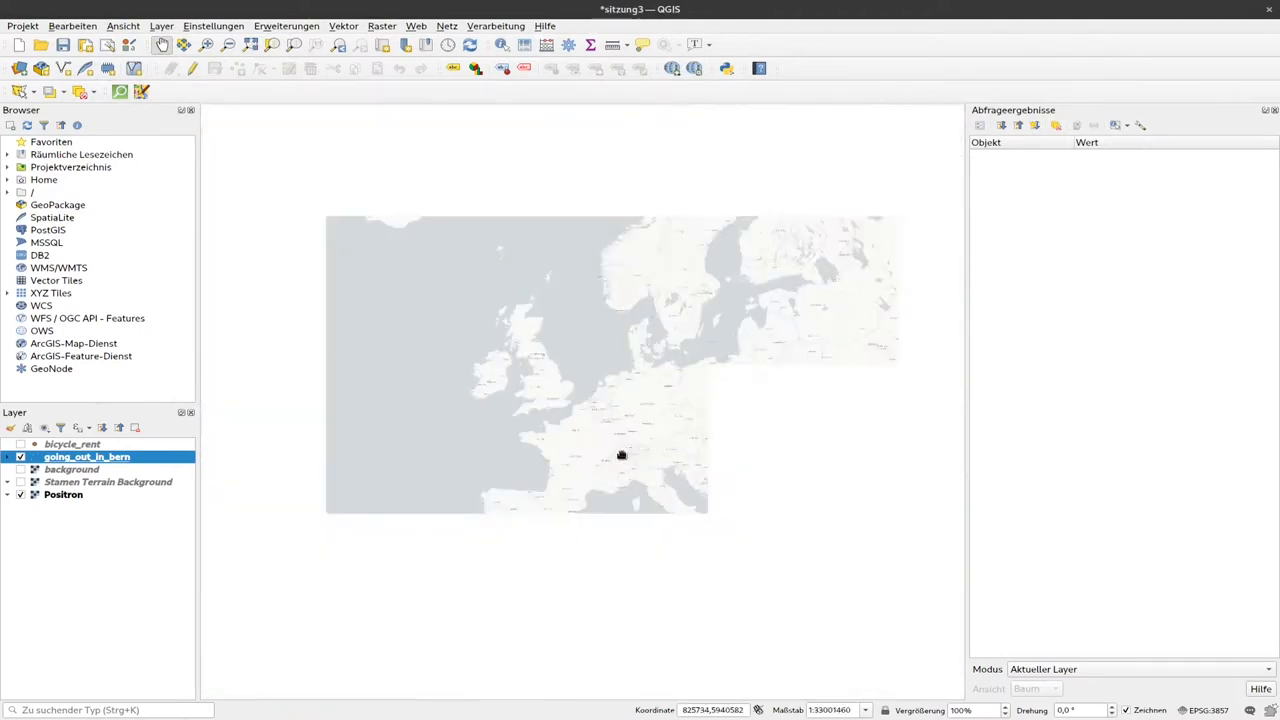
drag(620, 456, 408, 414)
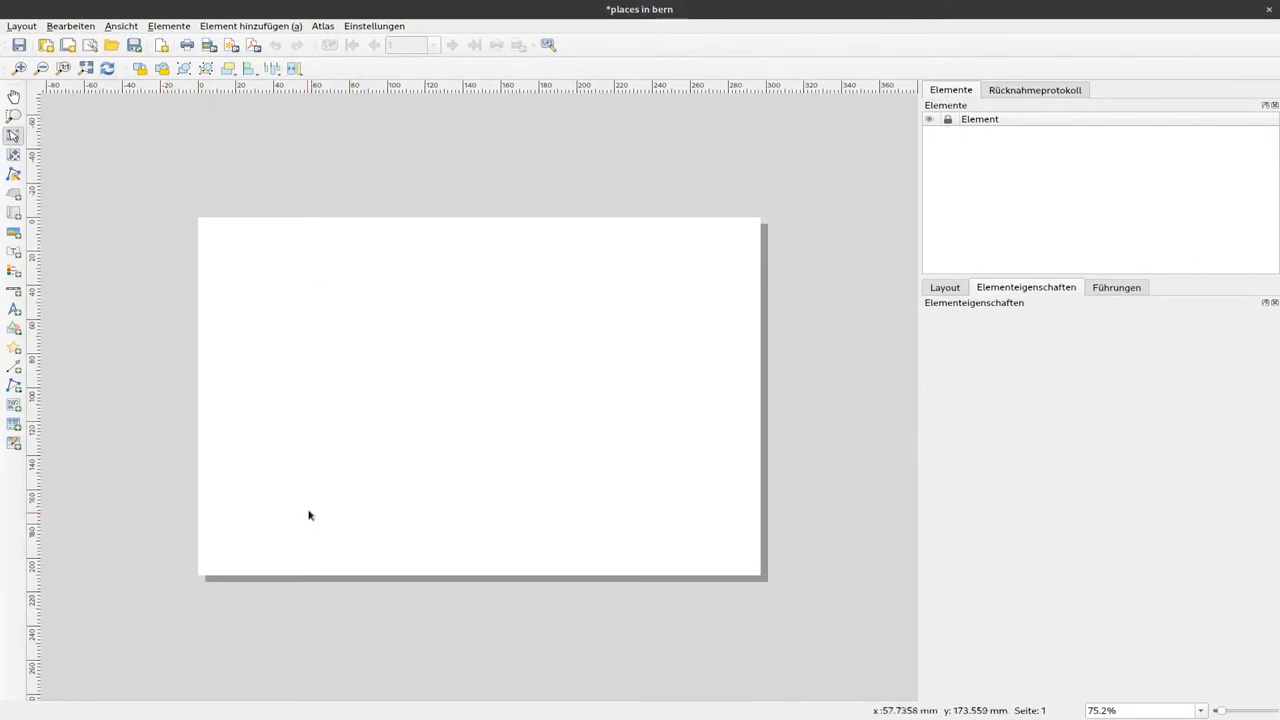
mouse_move(714, 432)
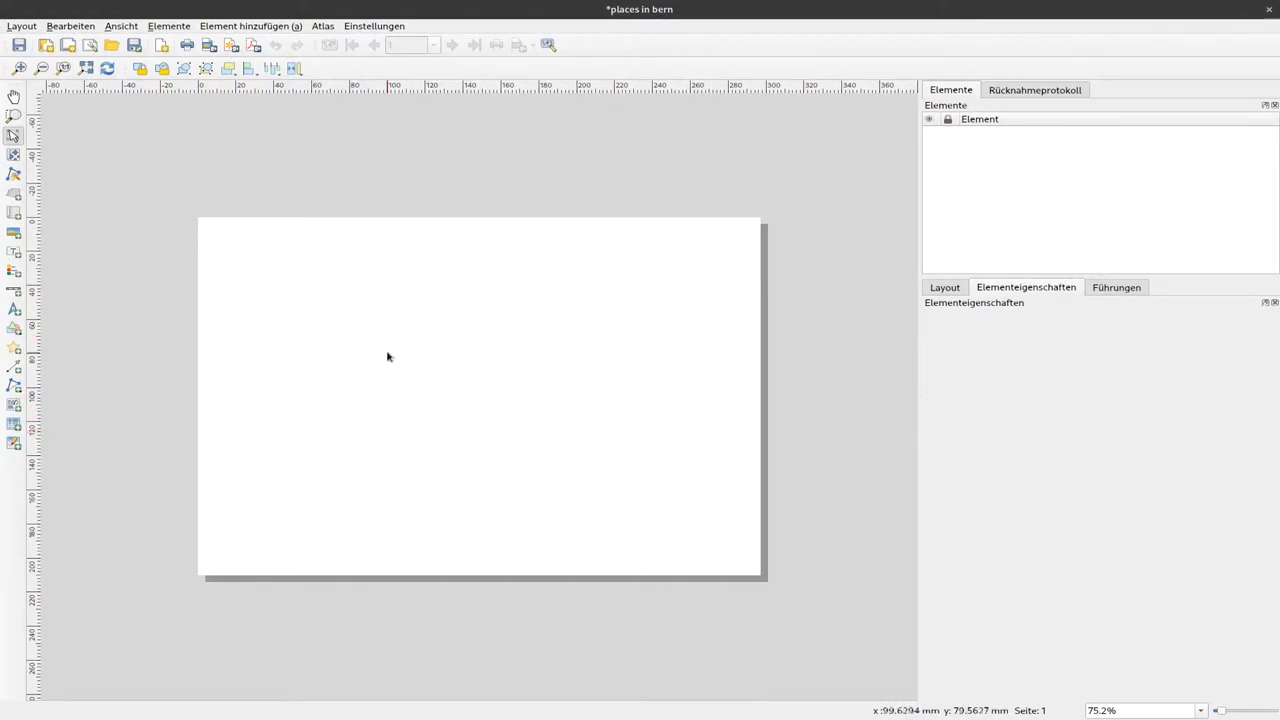
mouse_move(448, 386)
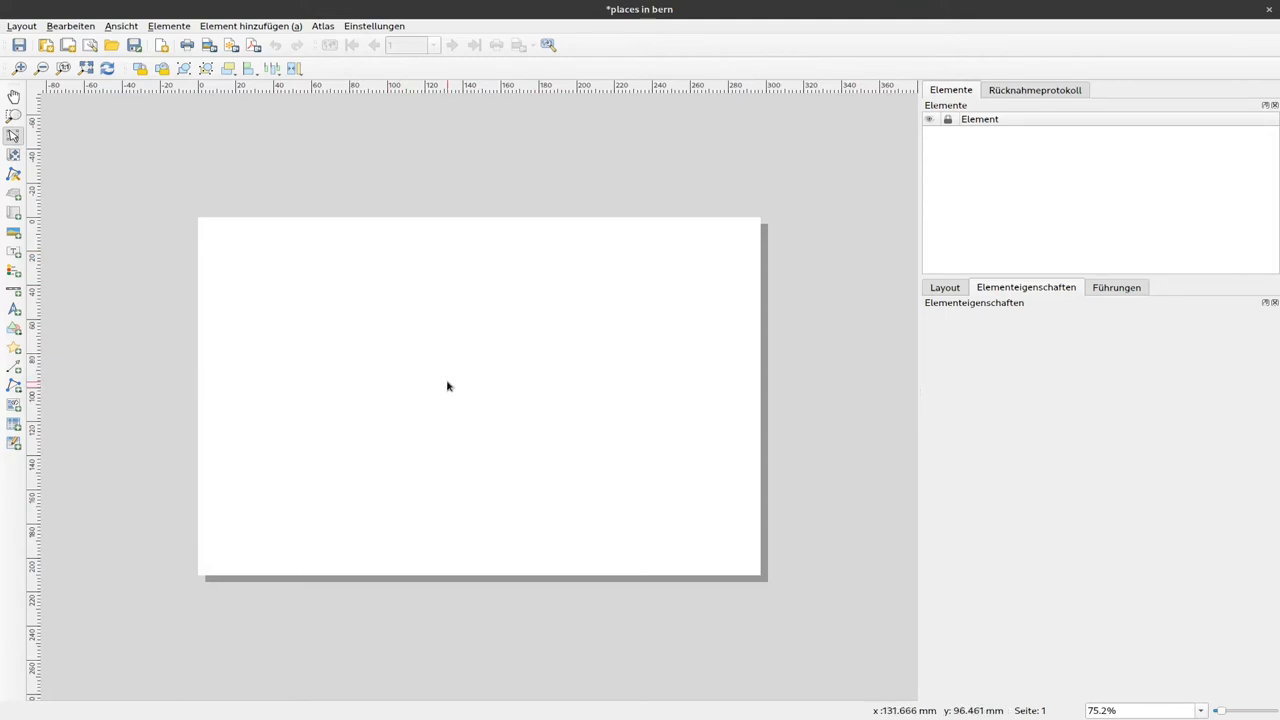
mouse_move(452, 386)
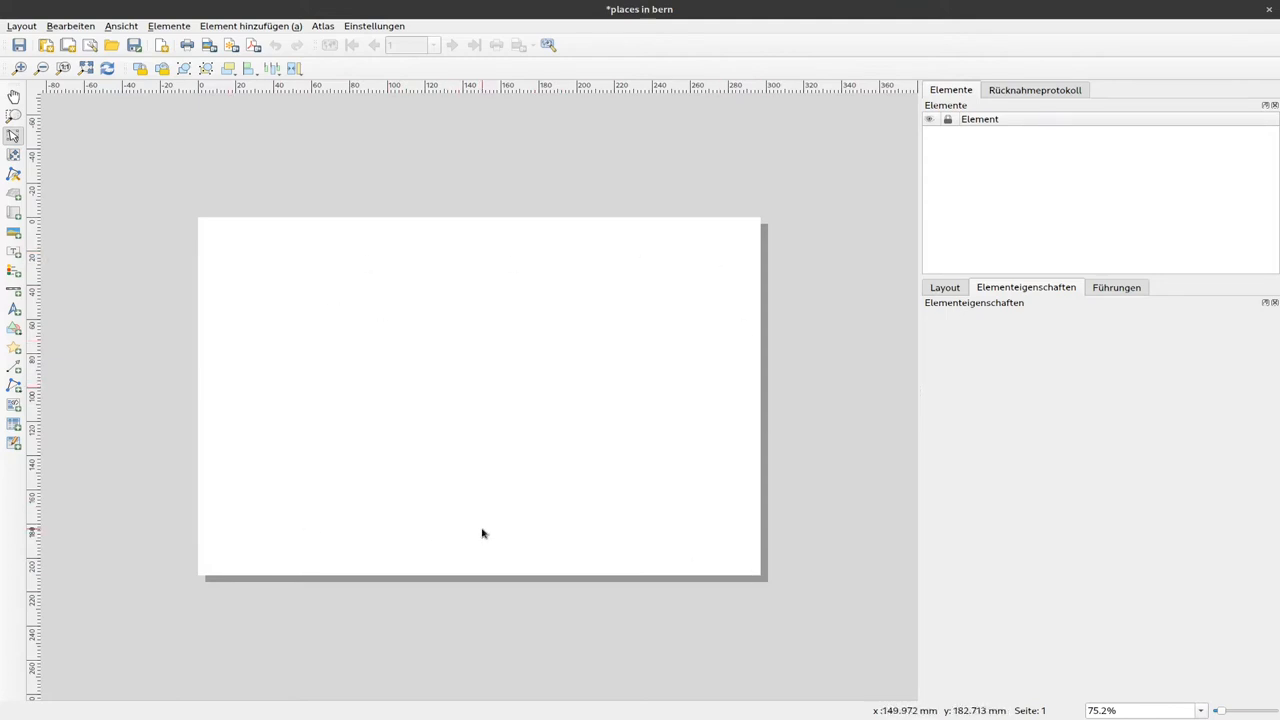
right_click(452, 316)
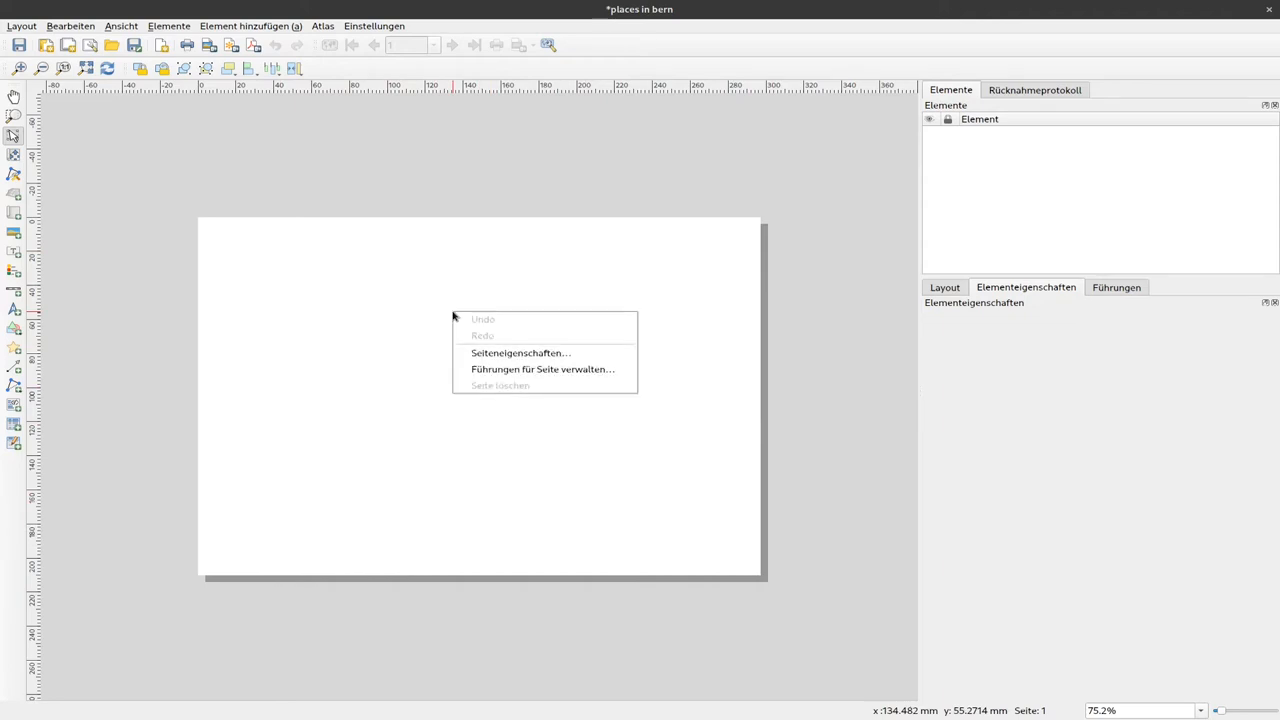
mouse_move(520, 352)
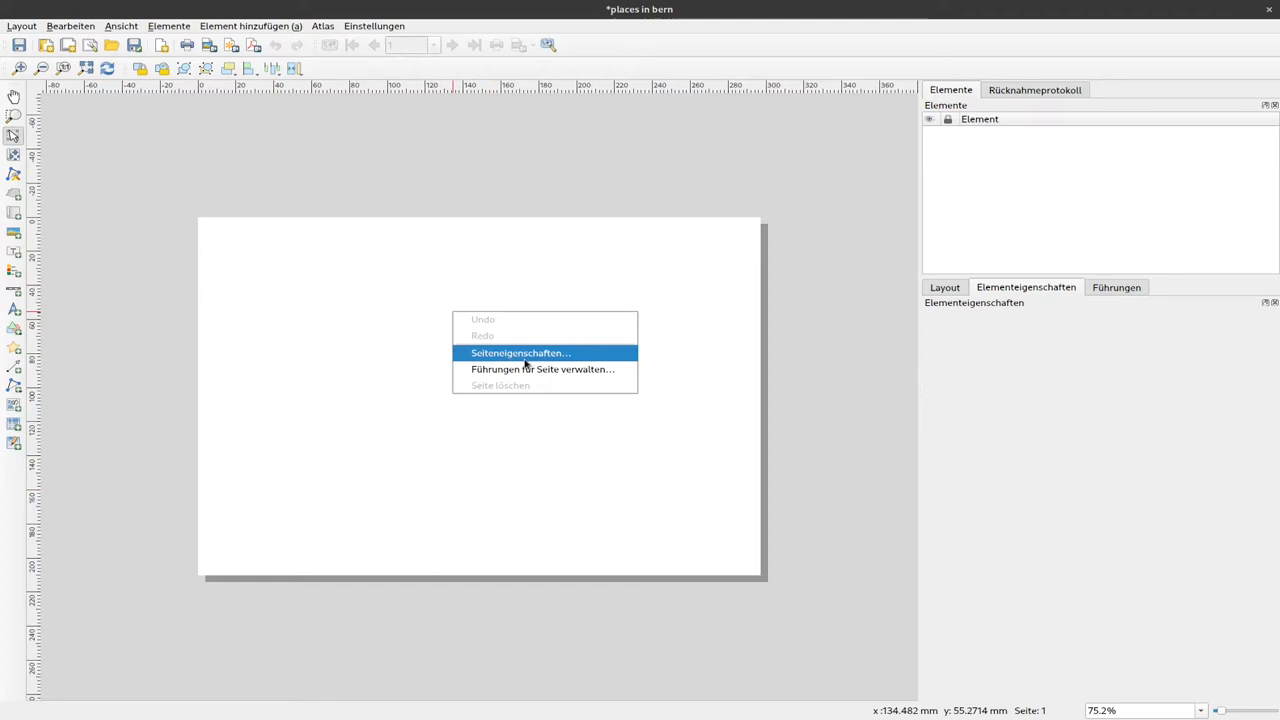
click(520, 352)
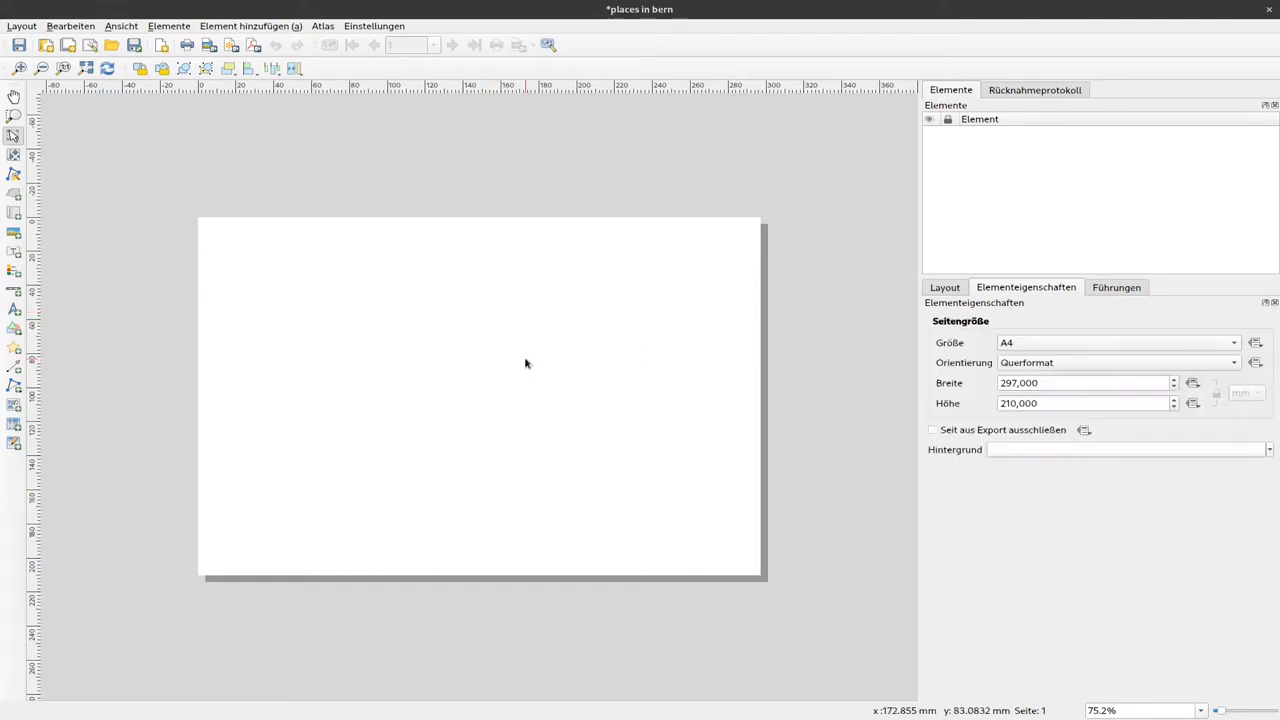
click(1232, 362)
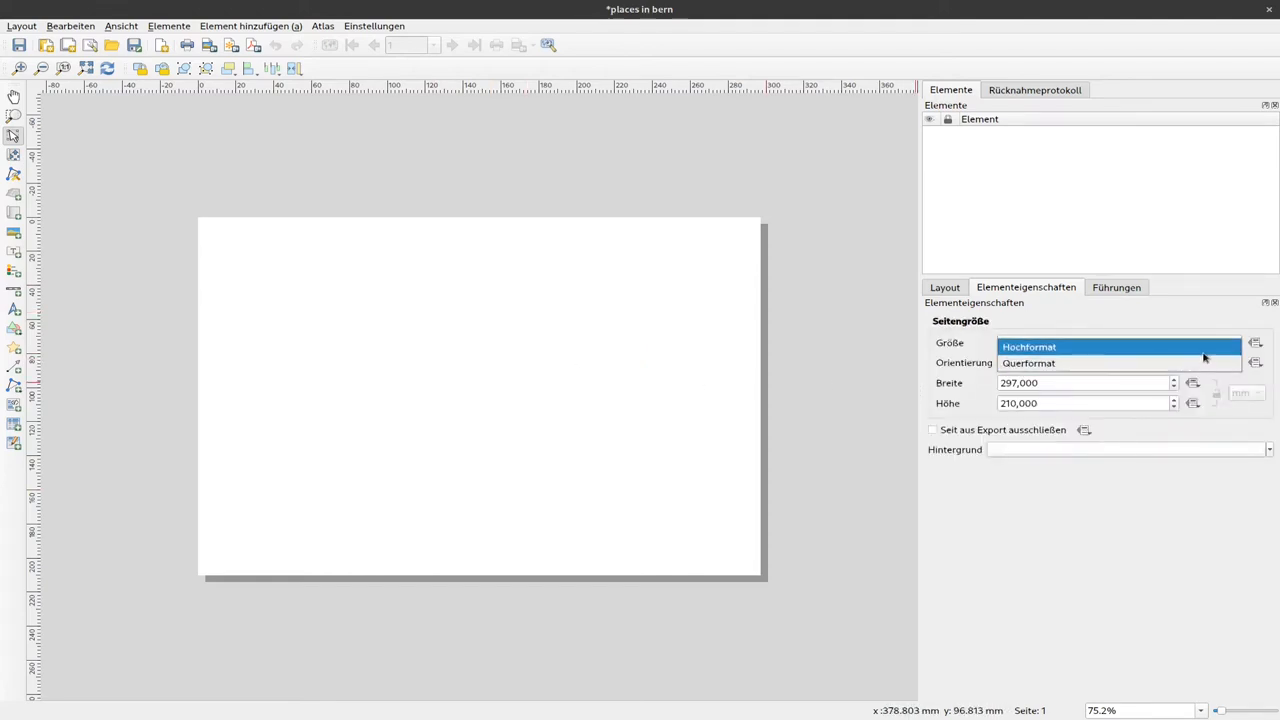
click(1028, 346)
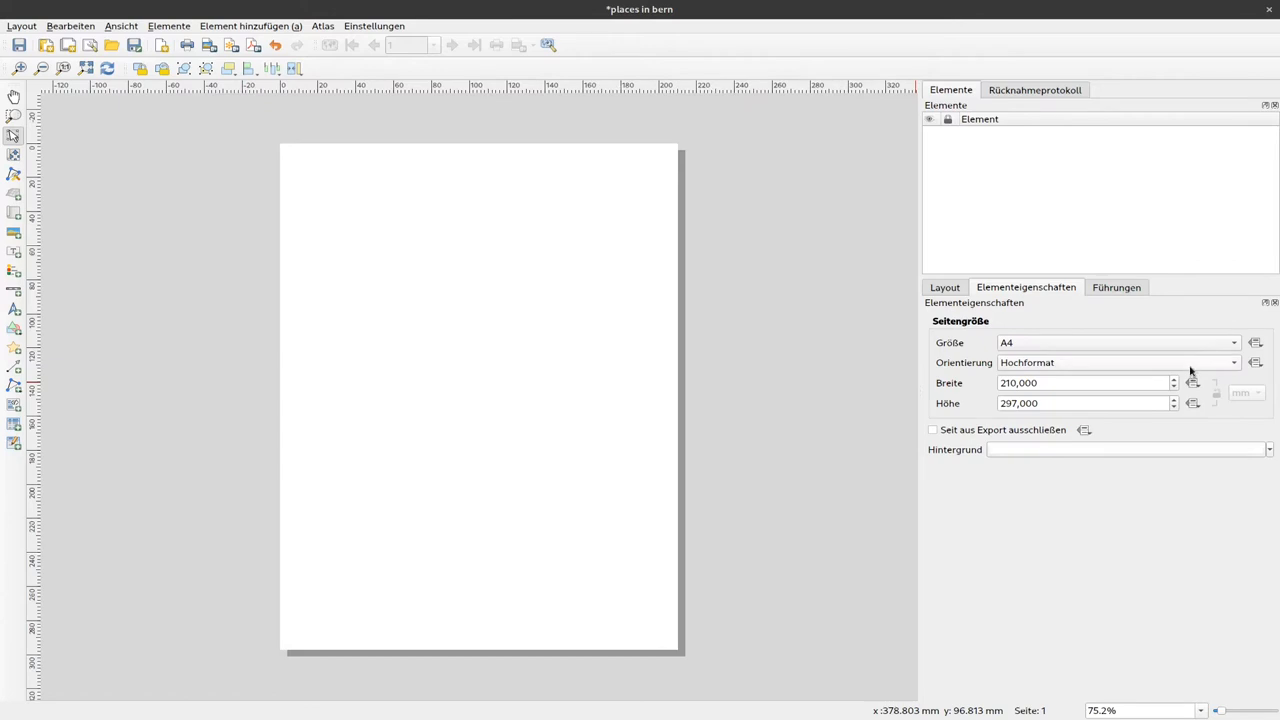
click(1234, 342)
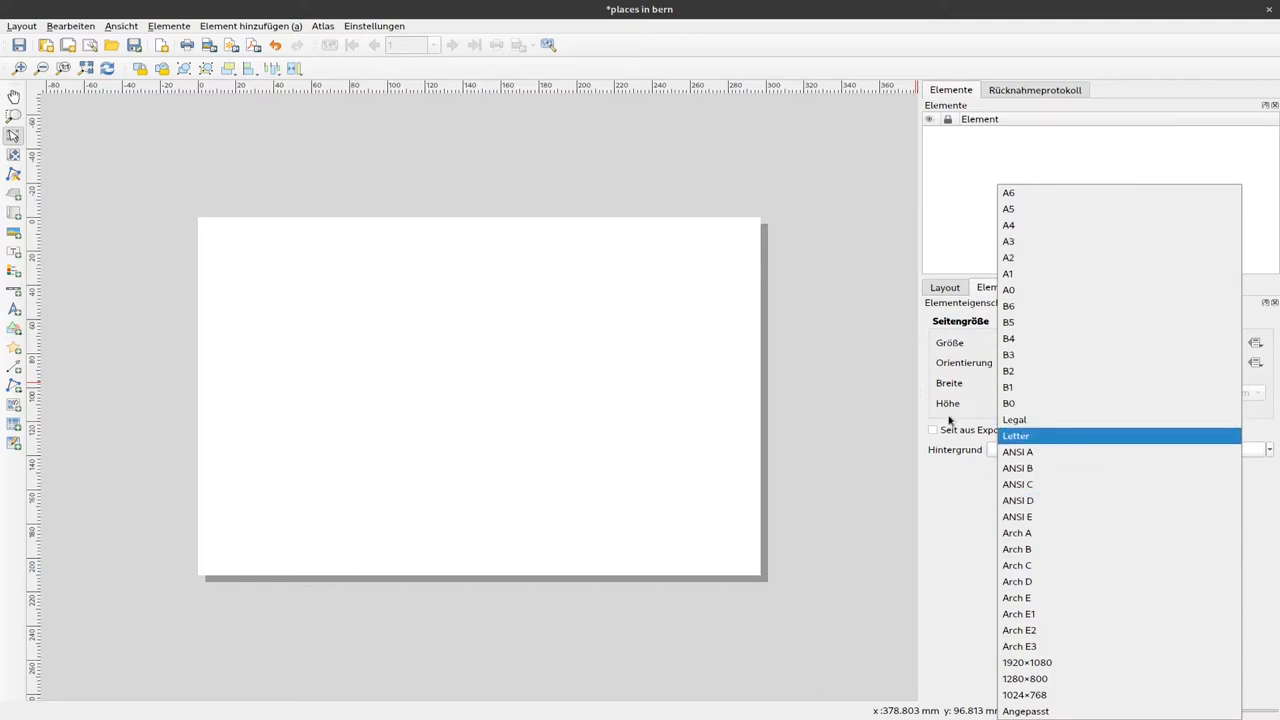
click(1008, 224)
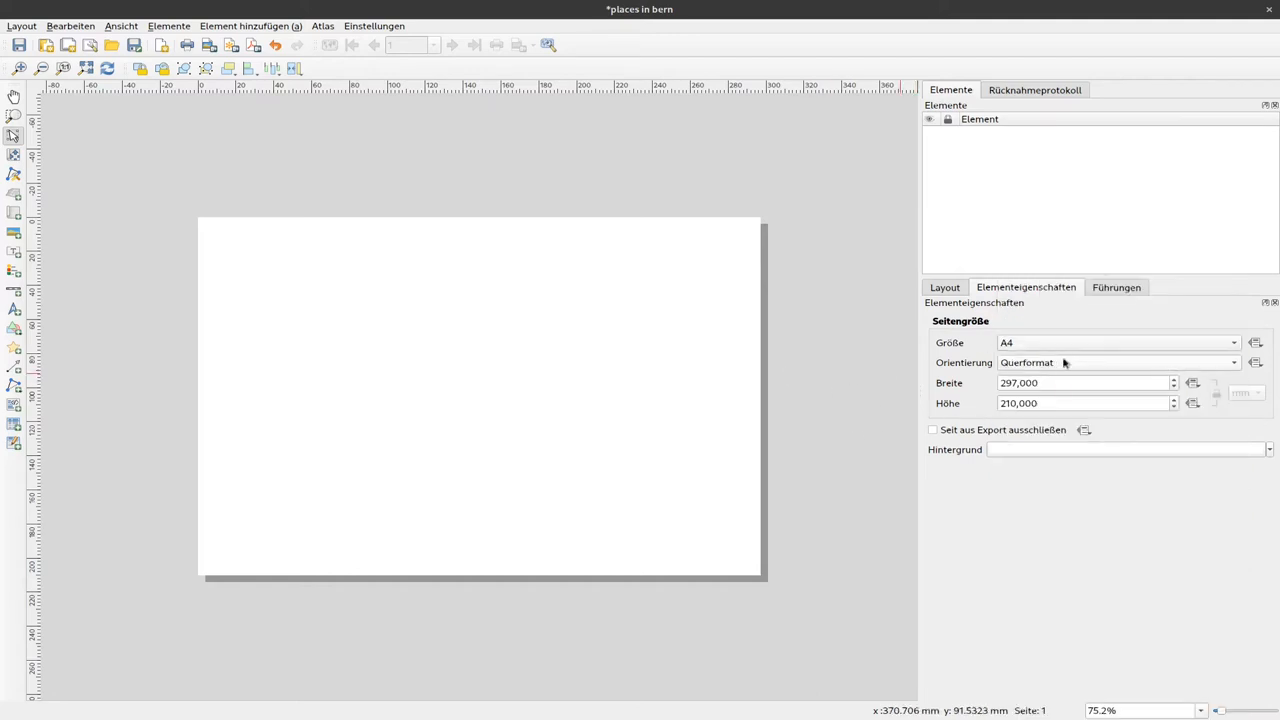
mouse_move(1128, 368)
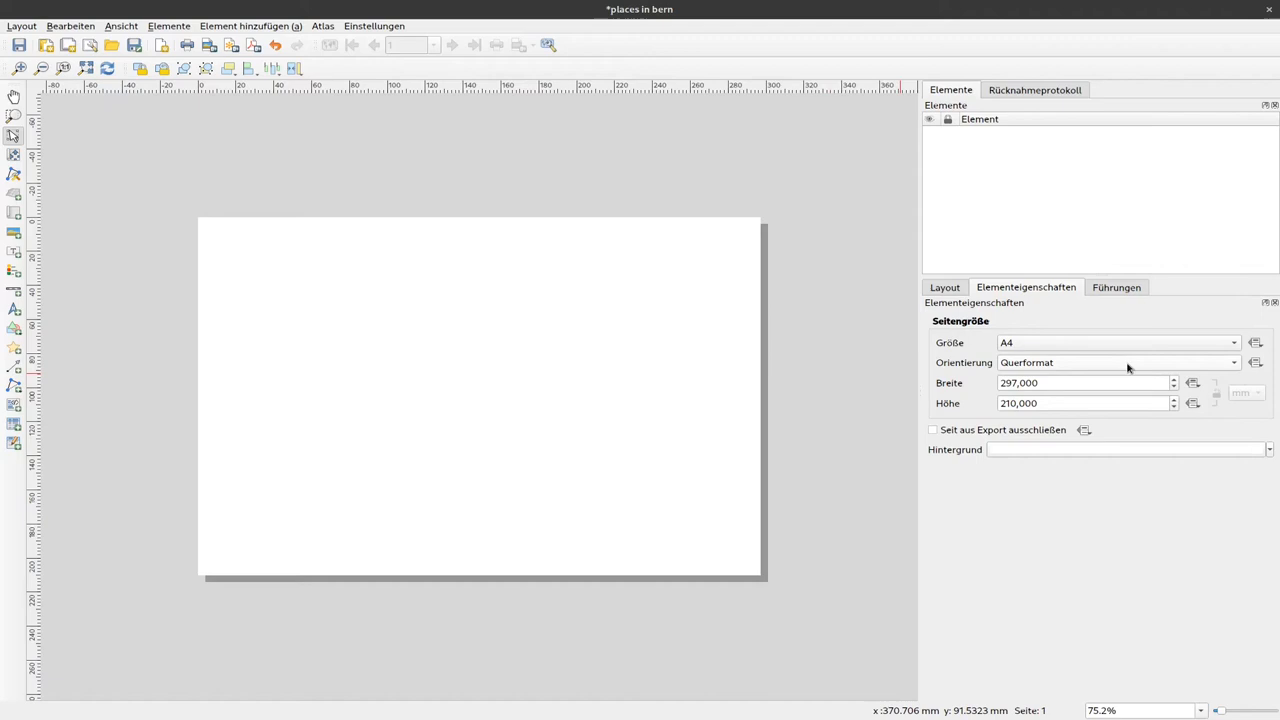
mouse_move(824, 396)
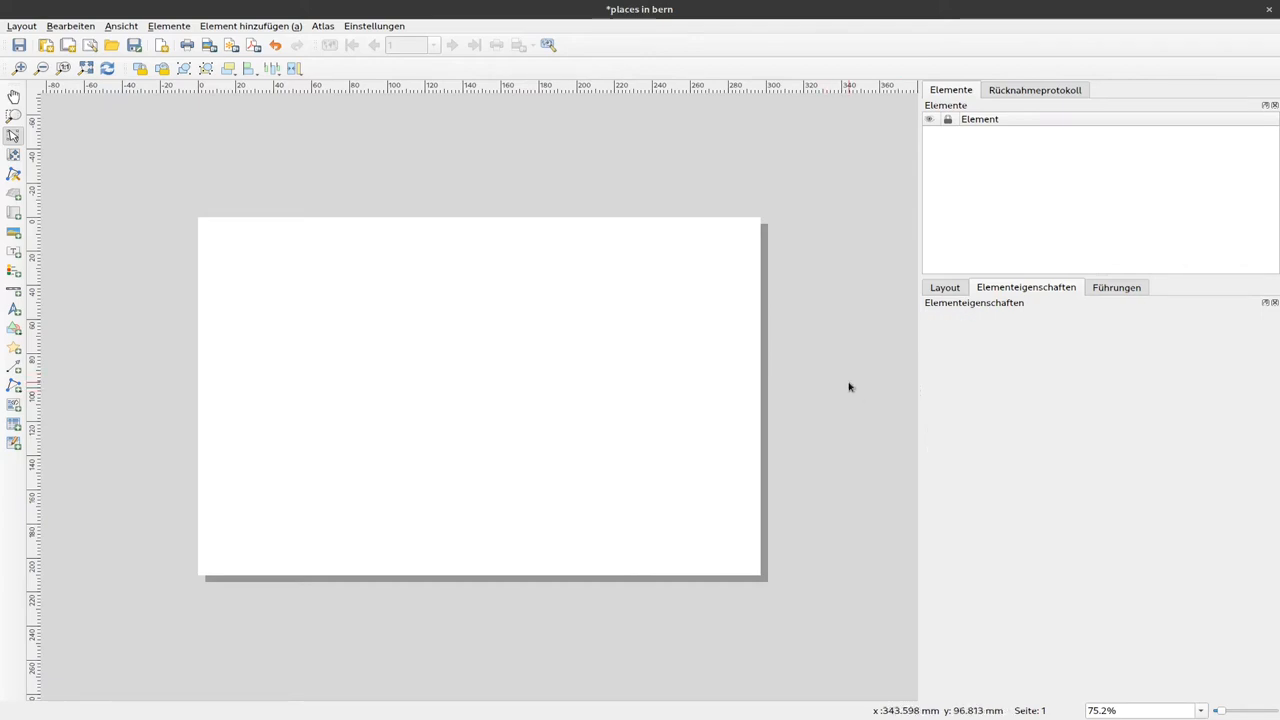
mouse_move(204, 256)
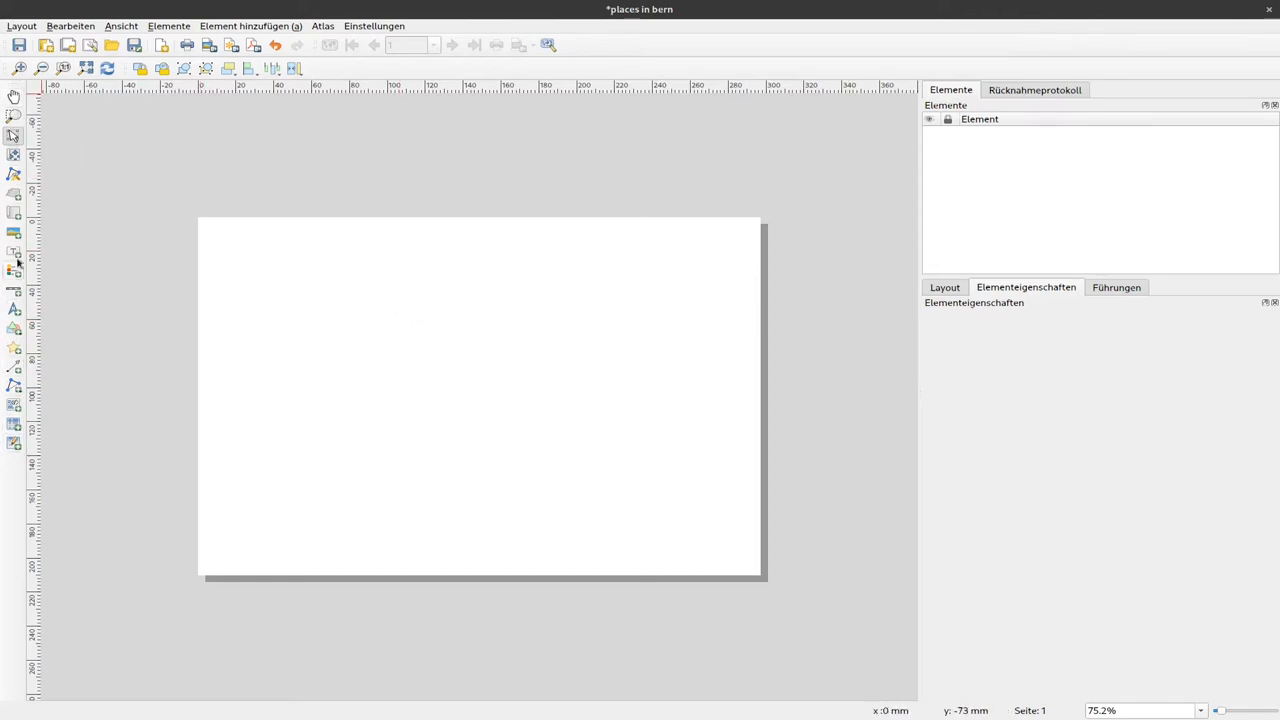
mouse_move(14, 96)
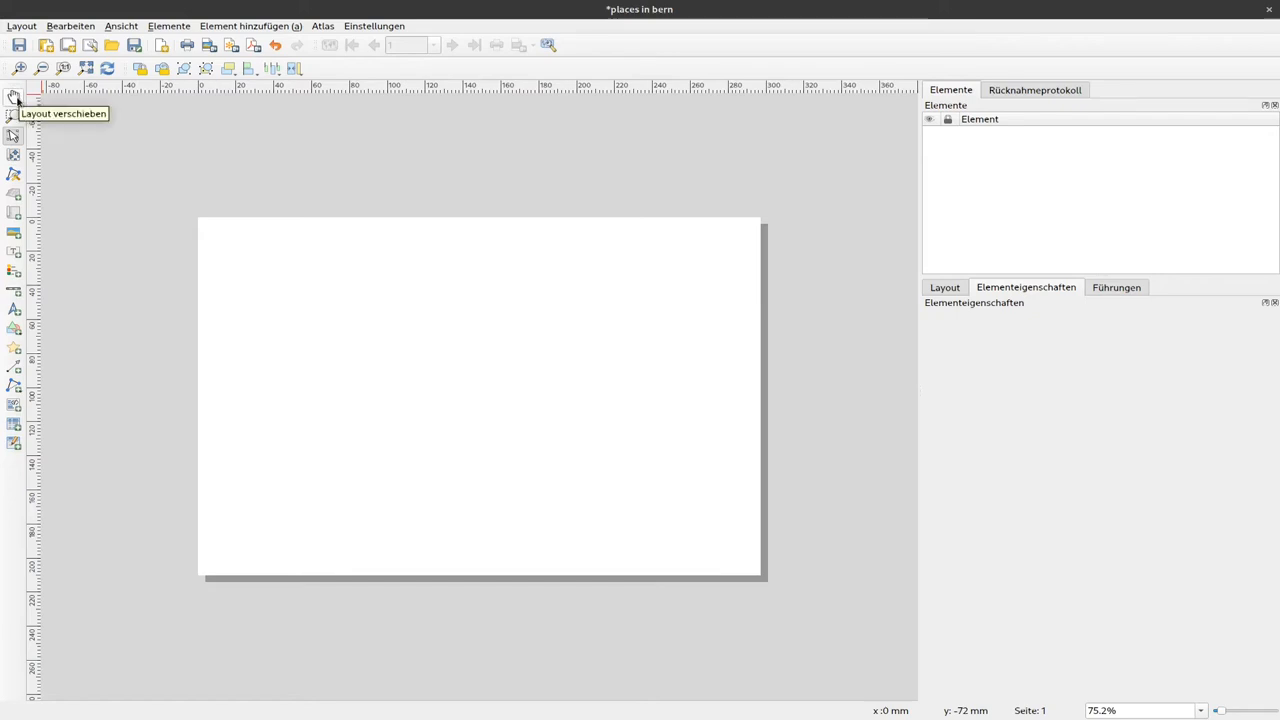
mouse_move(14, 136)
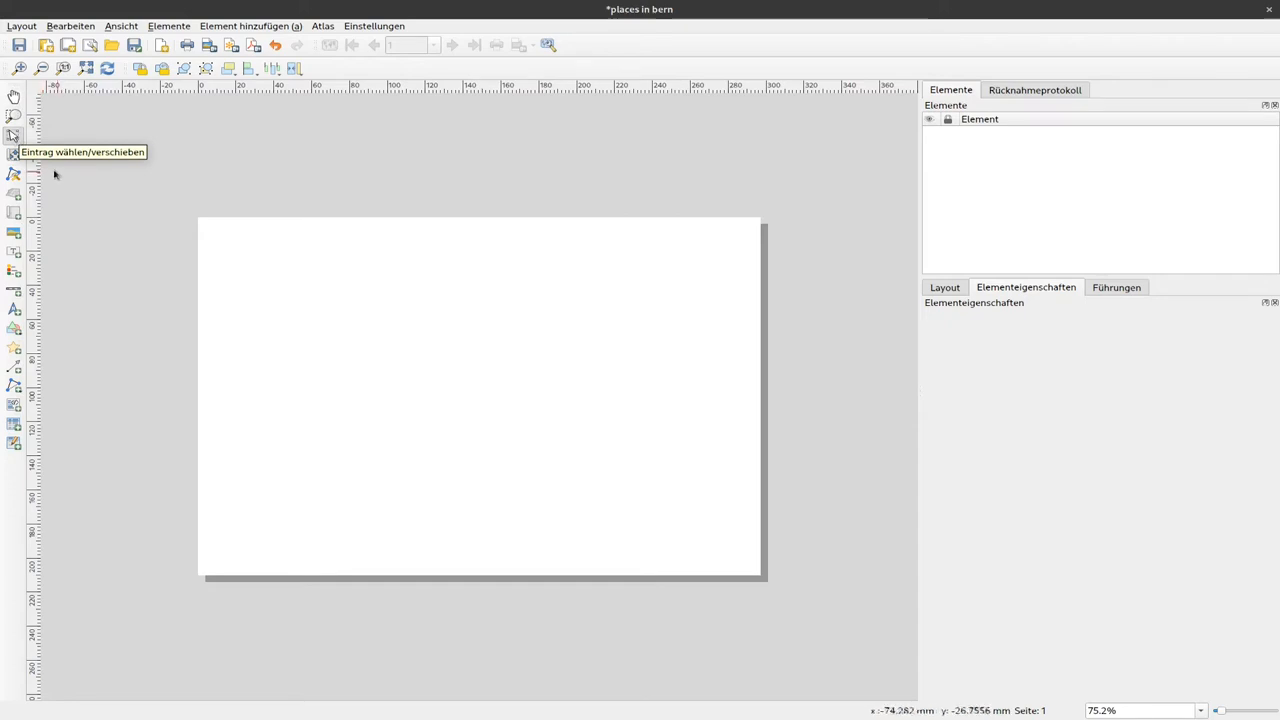
mouse_move(14, 156)
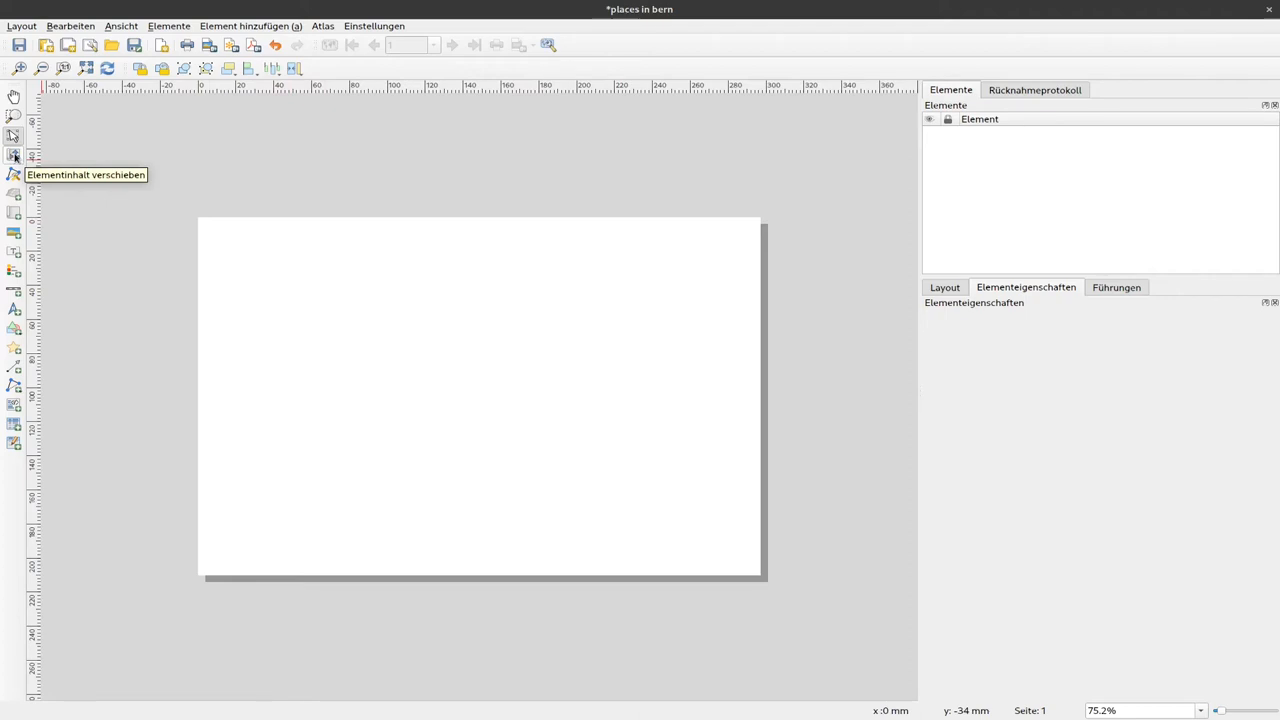
mouse_move(14, 174)
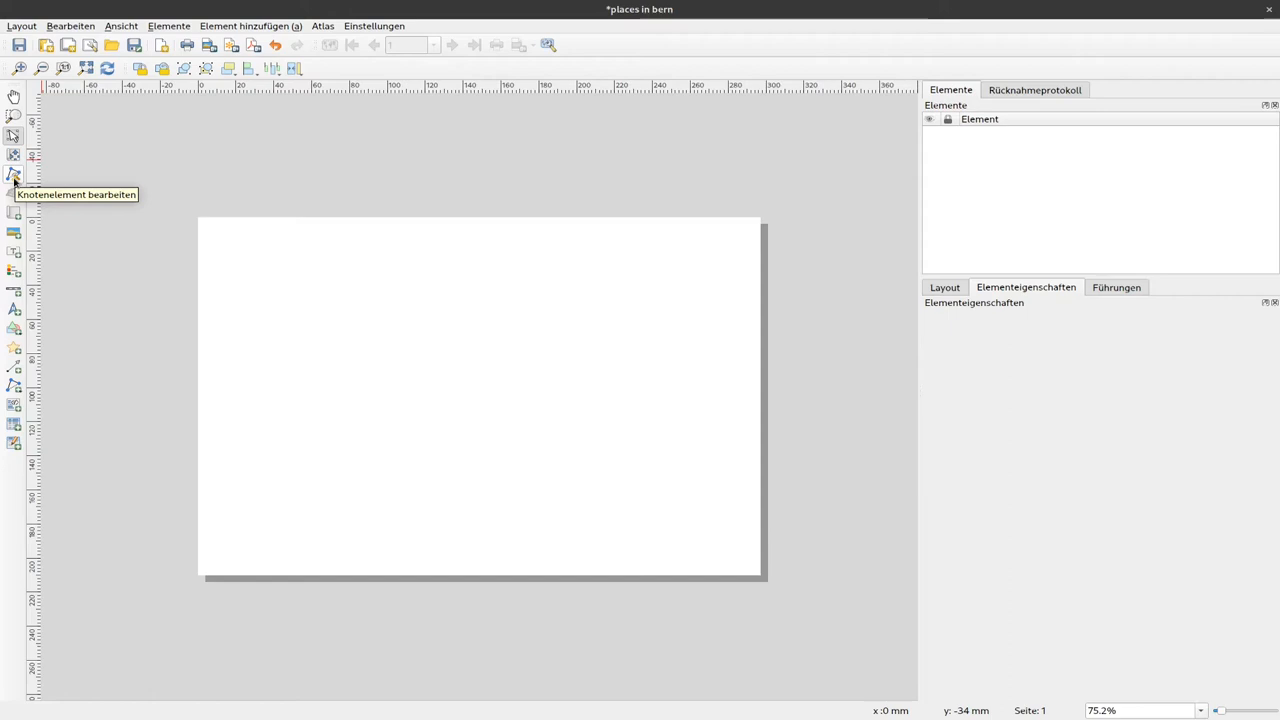
mouse_move(14, 388)
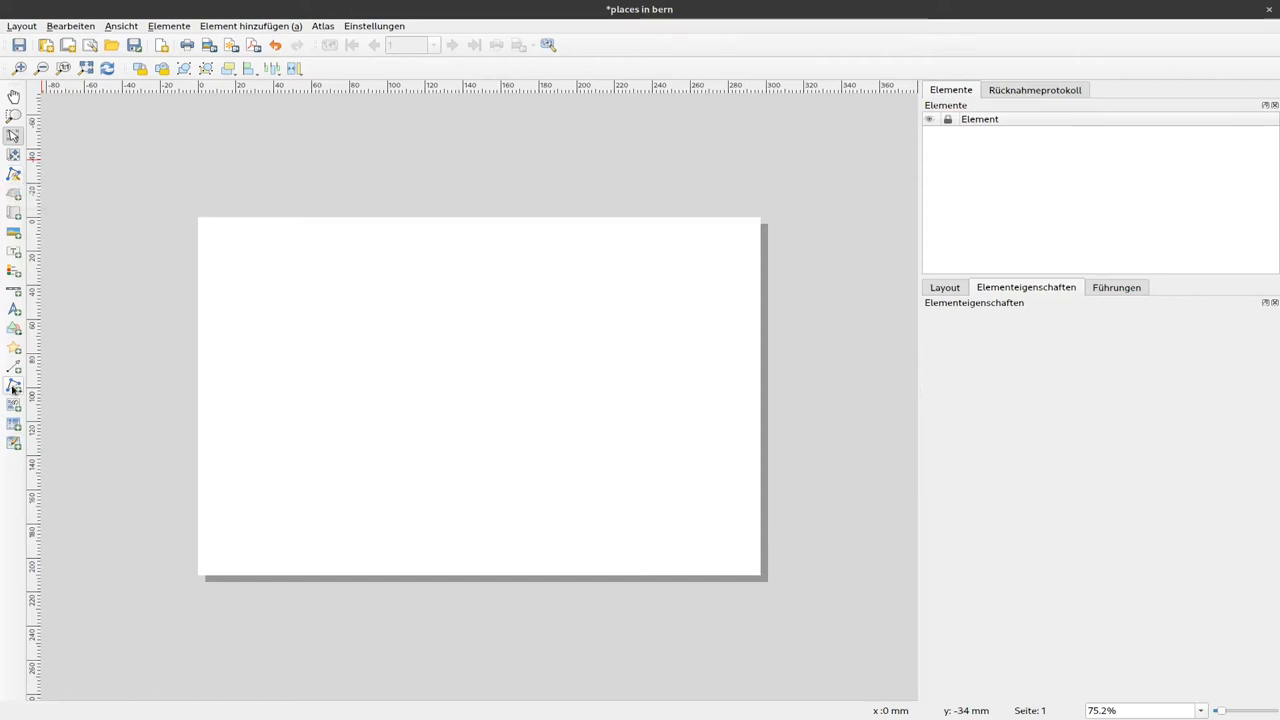
click(14, 386)
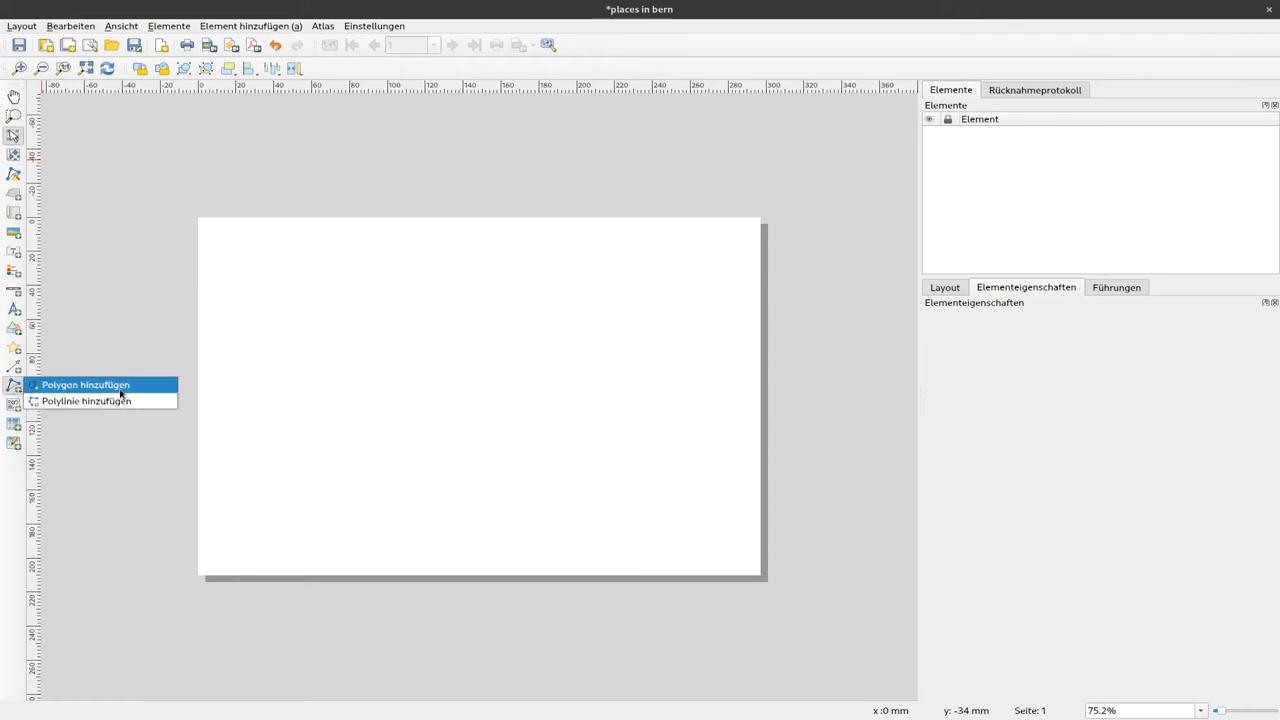
mouse_move(86, 400)
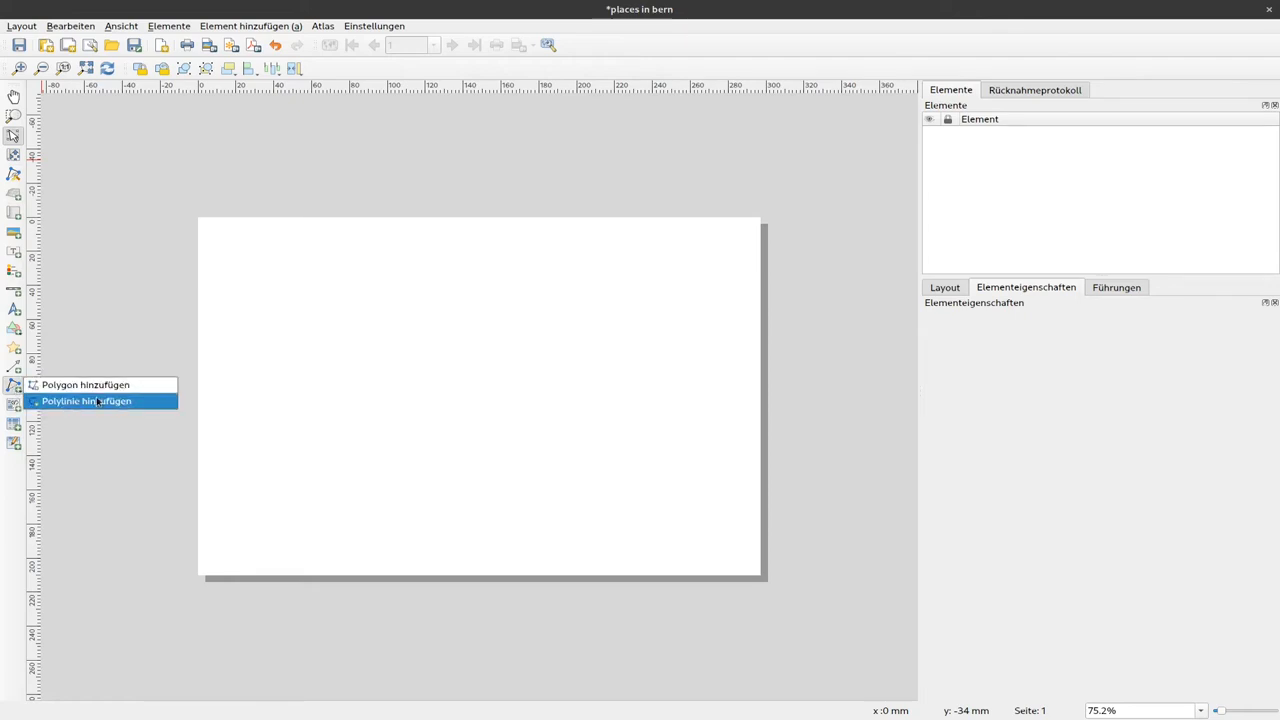
click(86, 400)
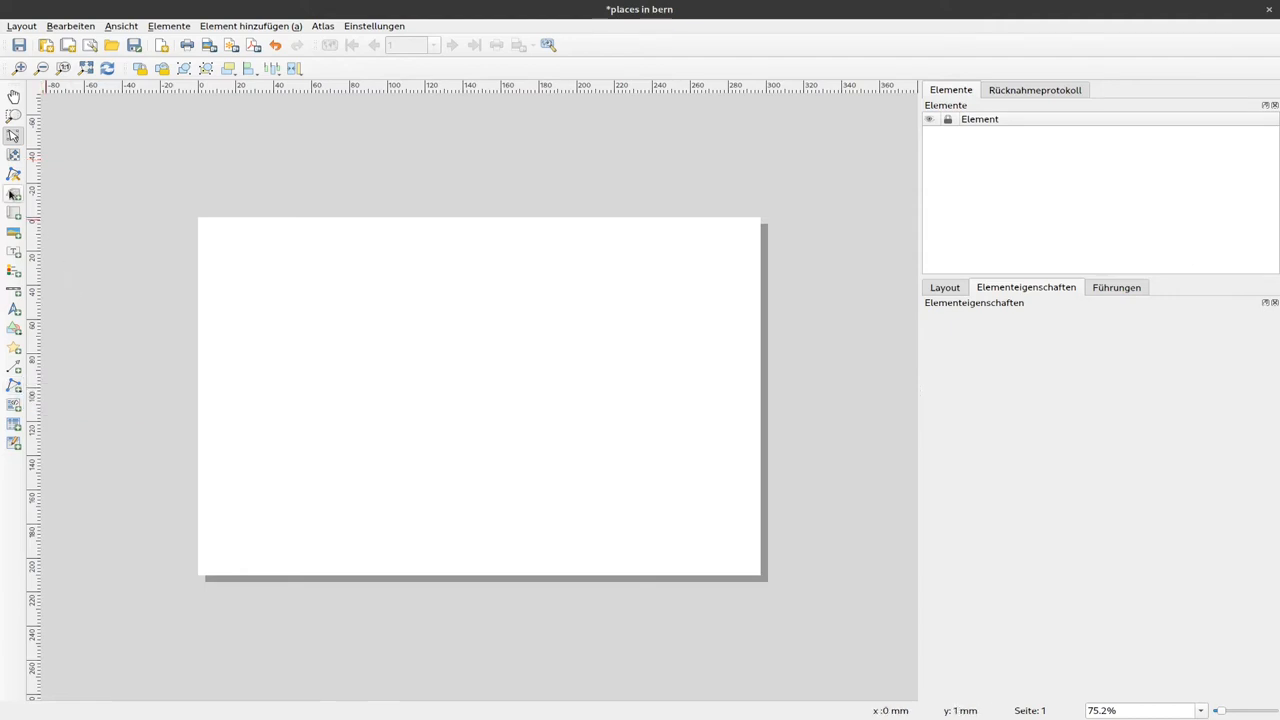
mouse_move(14, 196)
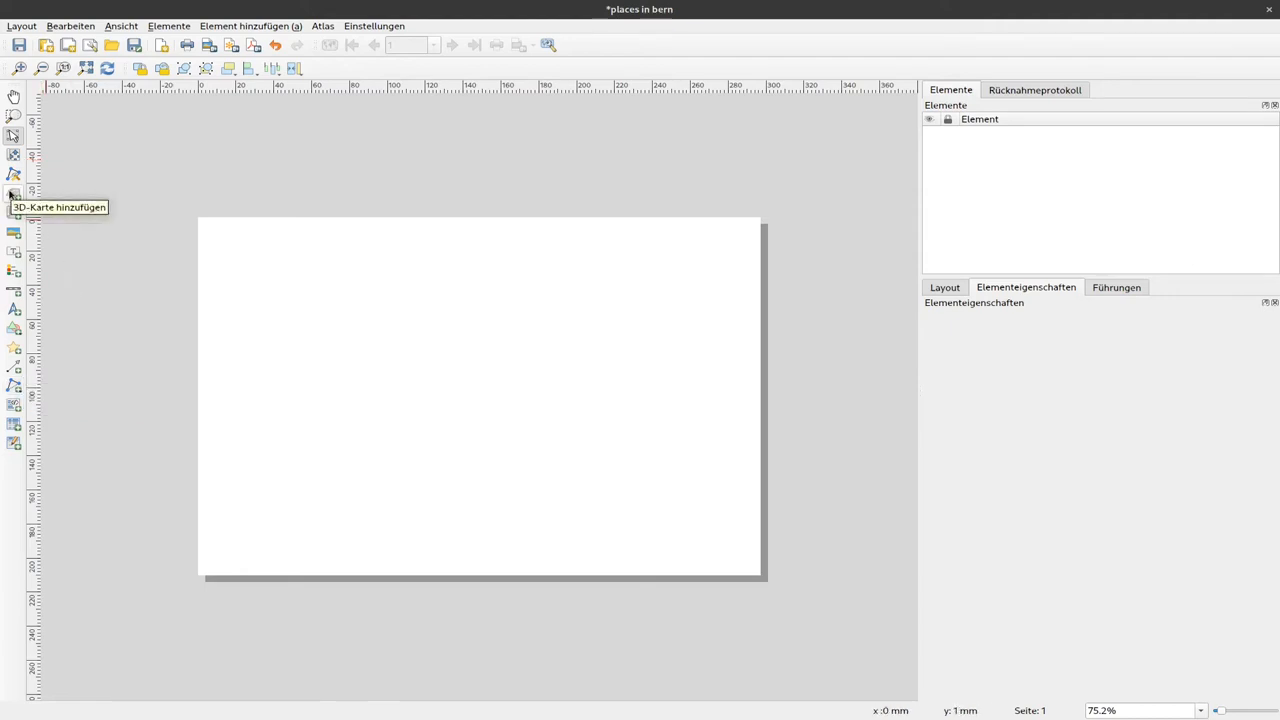
mouse_move(16, 218)
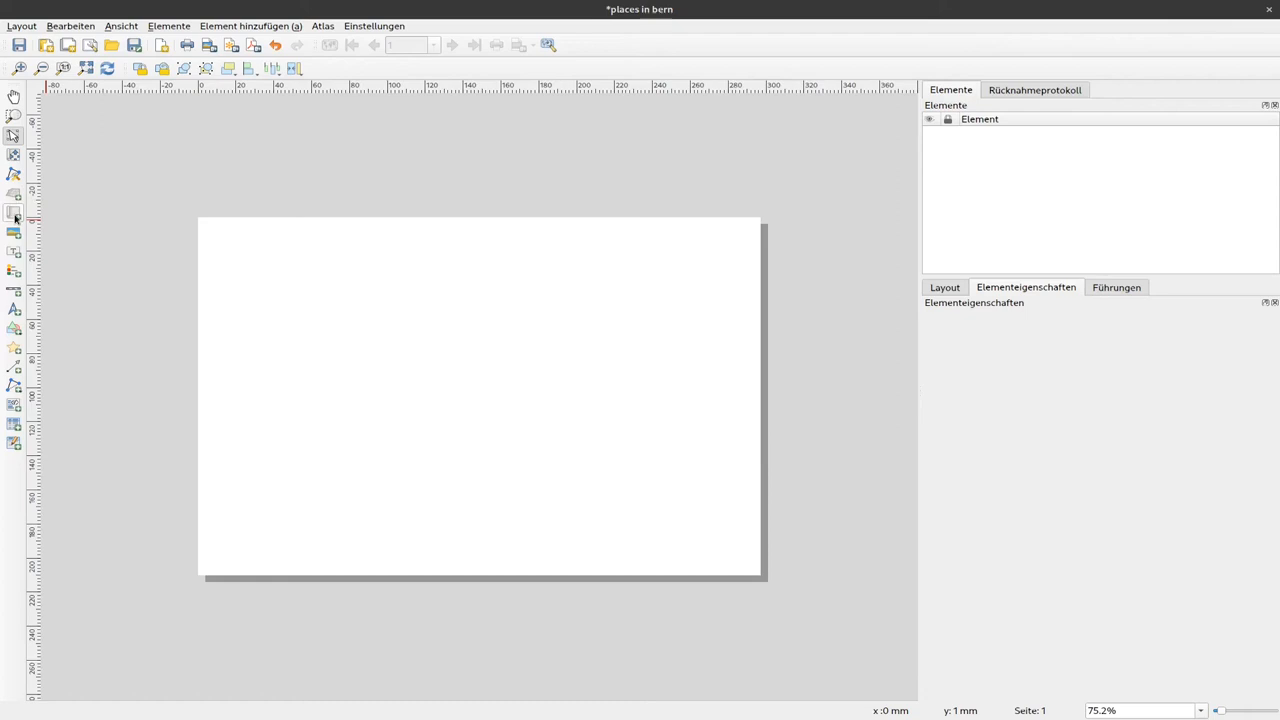
mouse_move(14, 218)
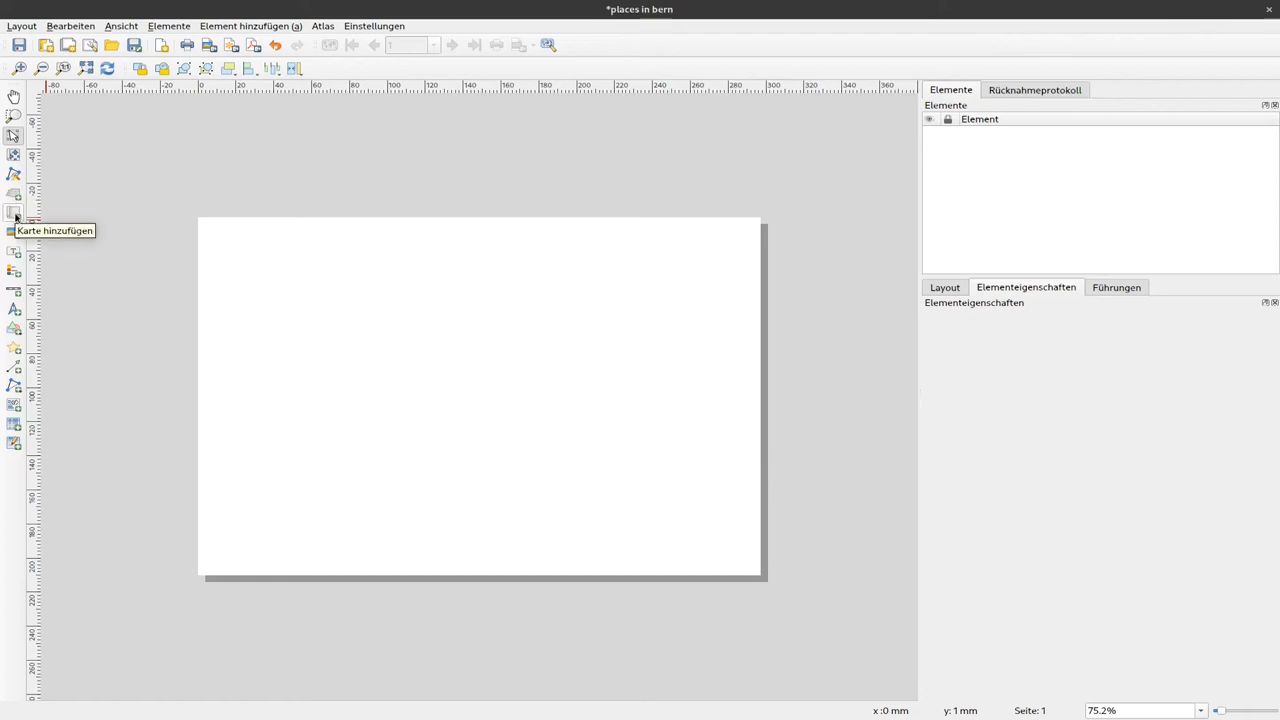
mouse_move(14, 232)
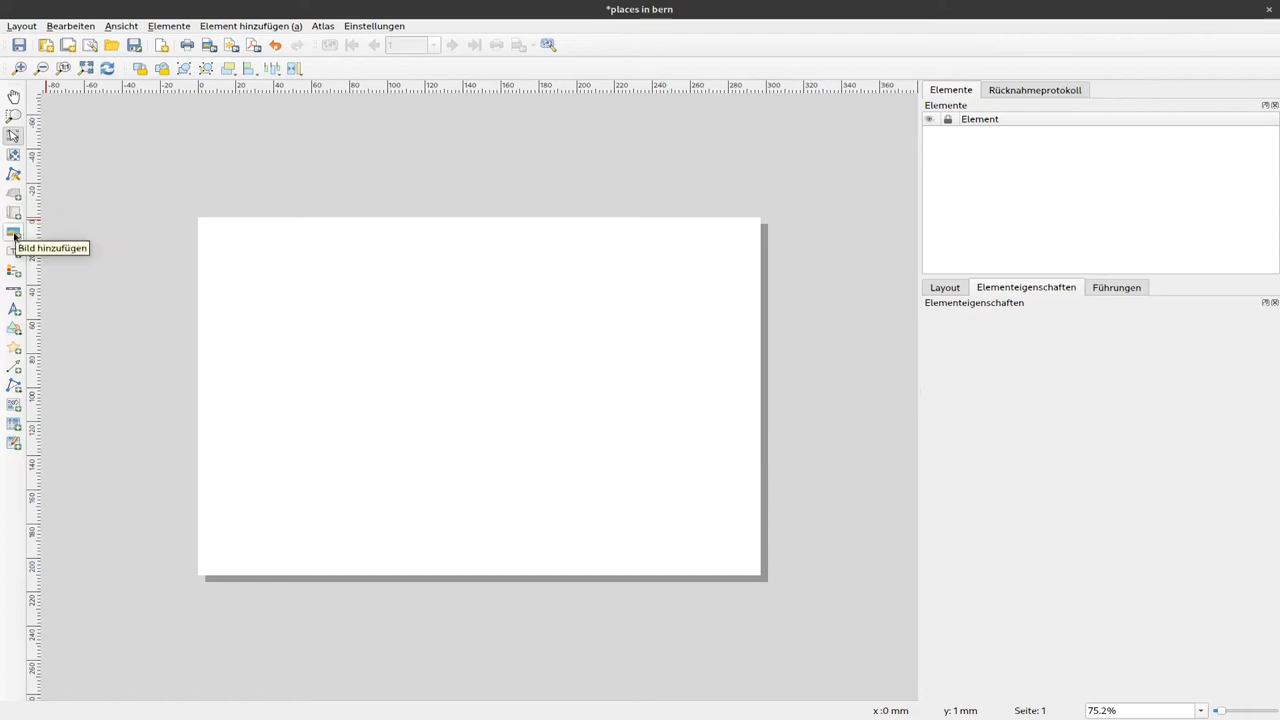
mouse_move(14, 270)
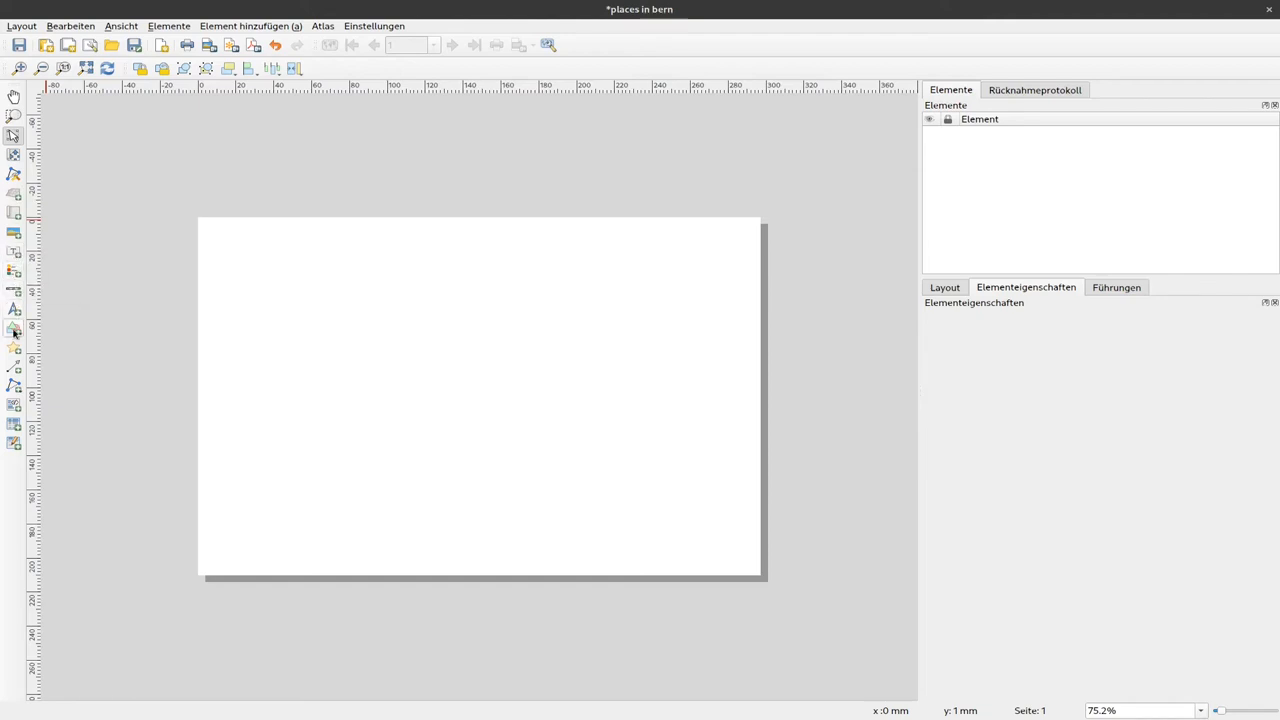
mouse_move(14, 330)
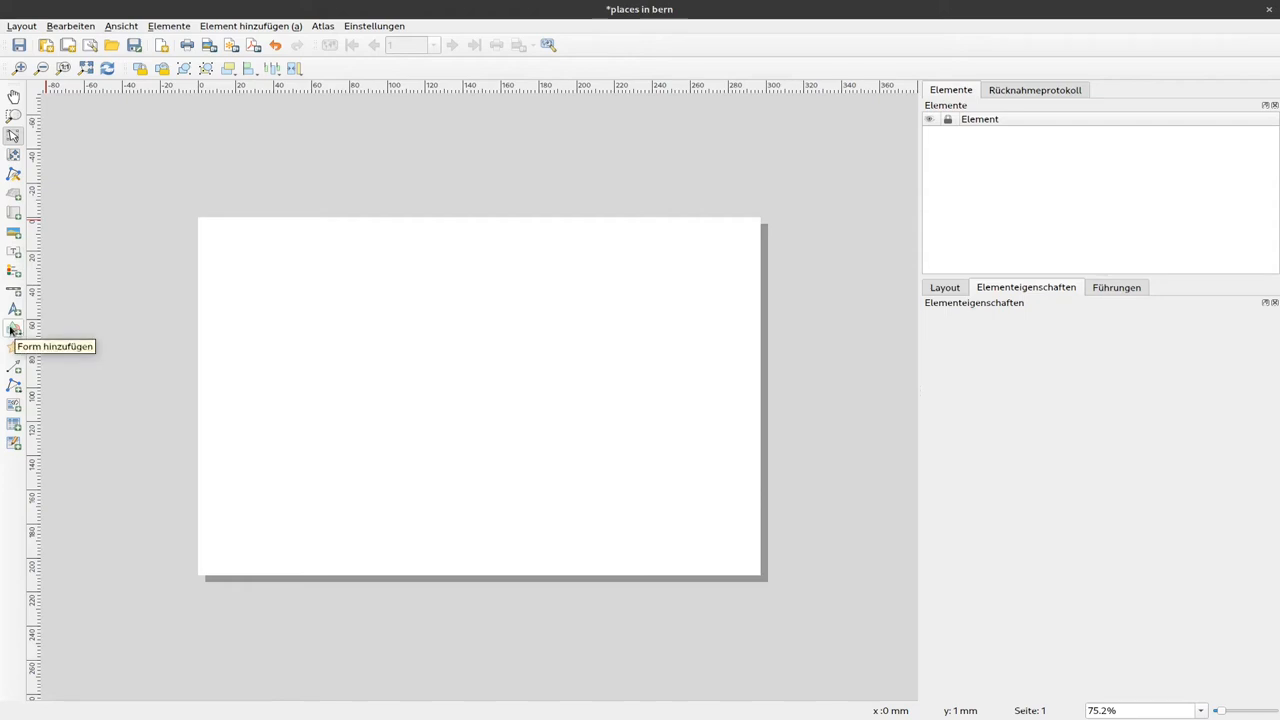
mouse_move(14, 374)
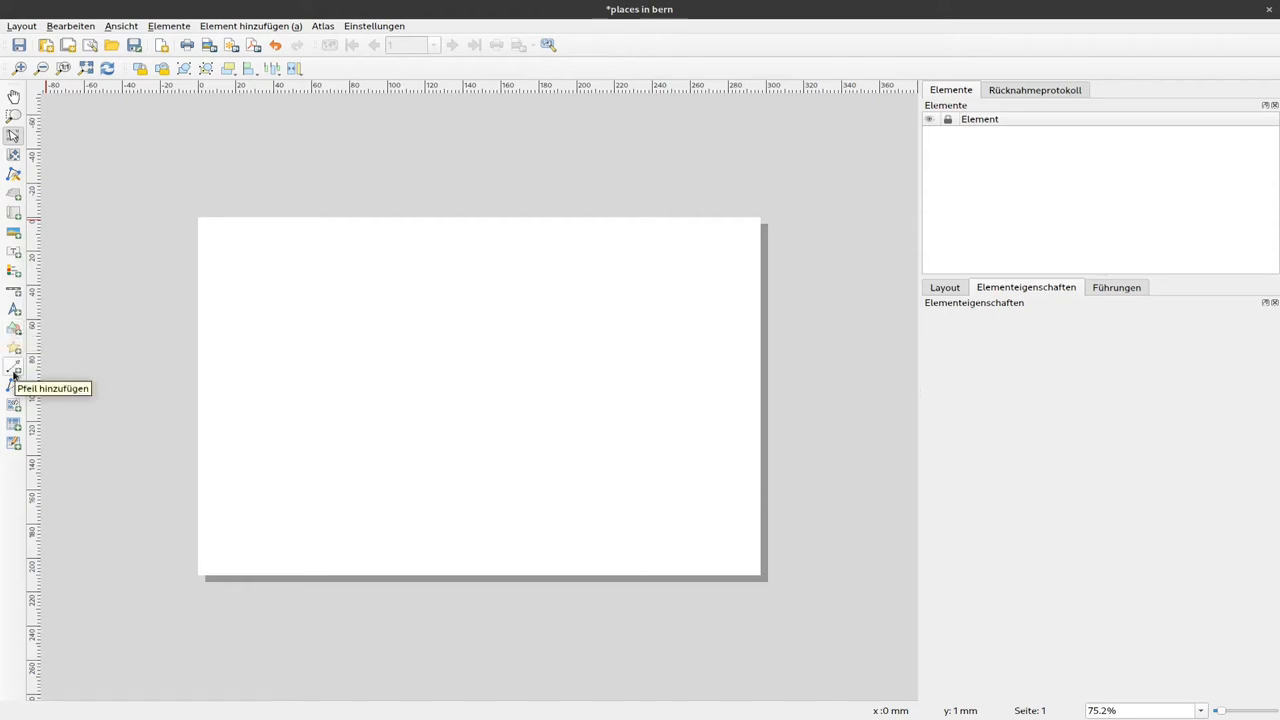
mouse_move(14, 386)
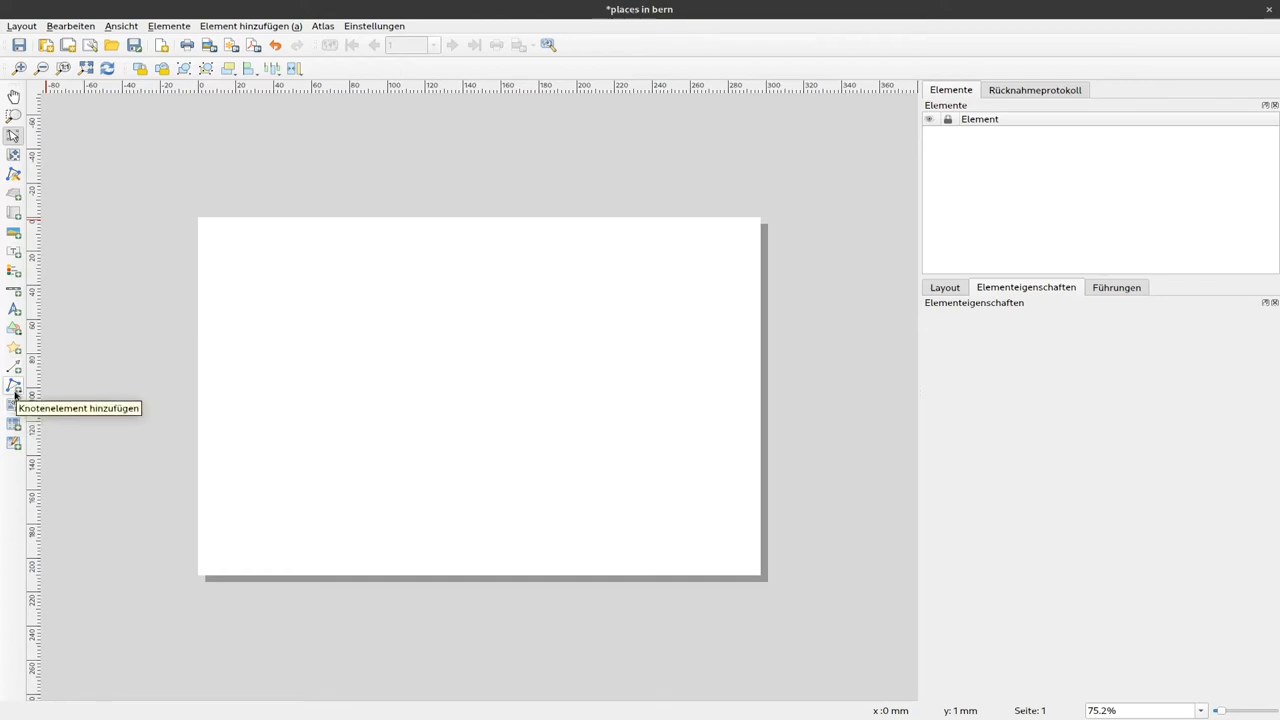
mouse_move(14, 404)
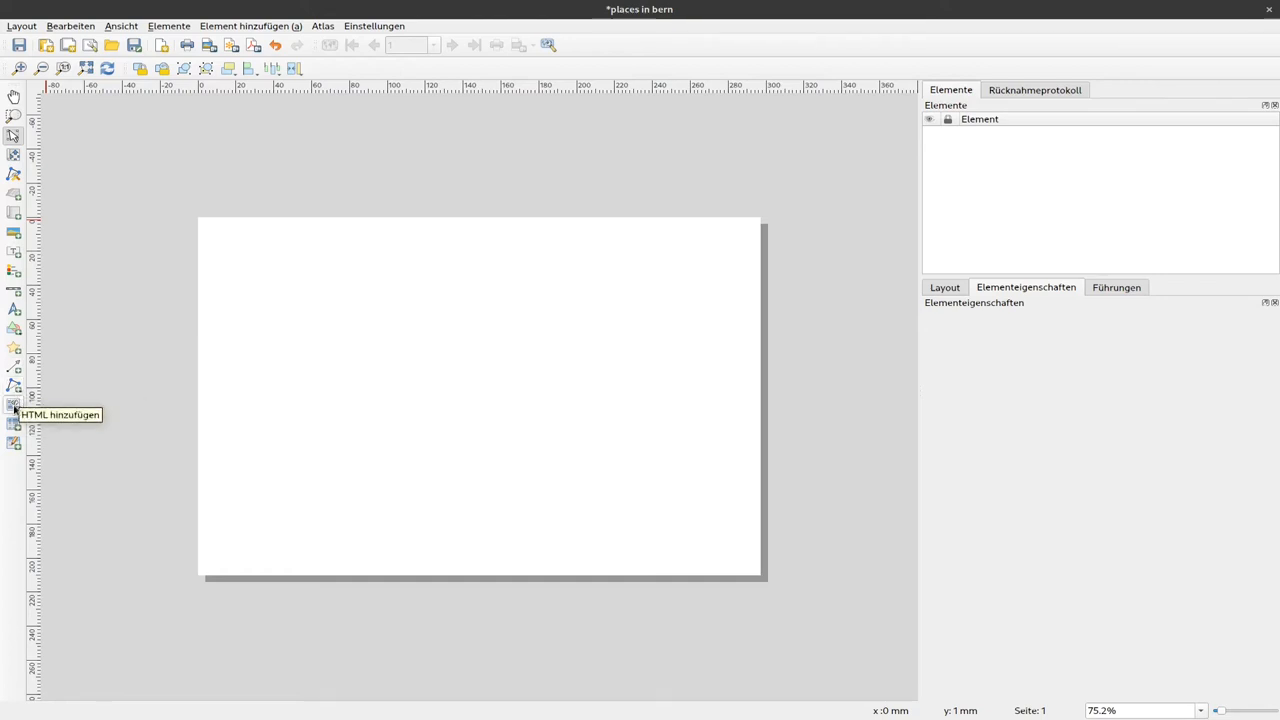
mouse_move(14, 424)
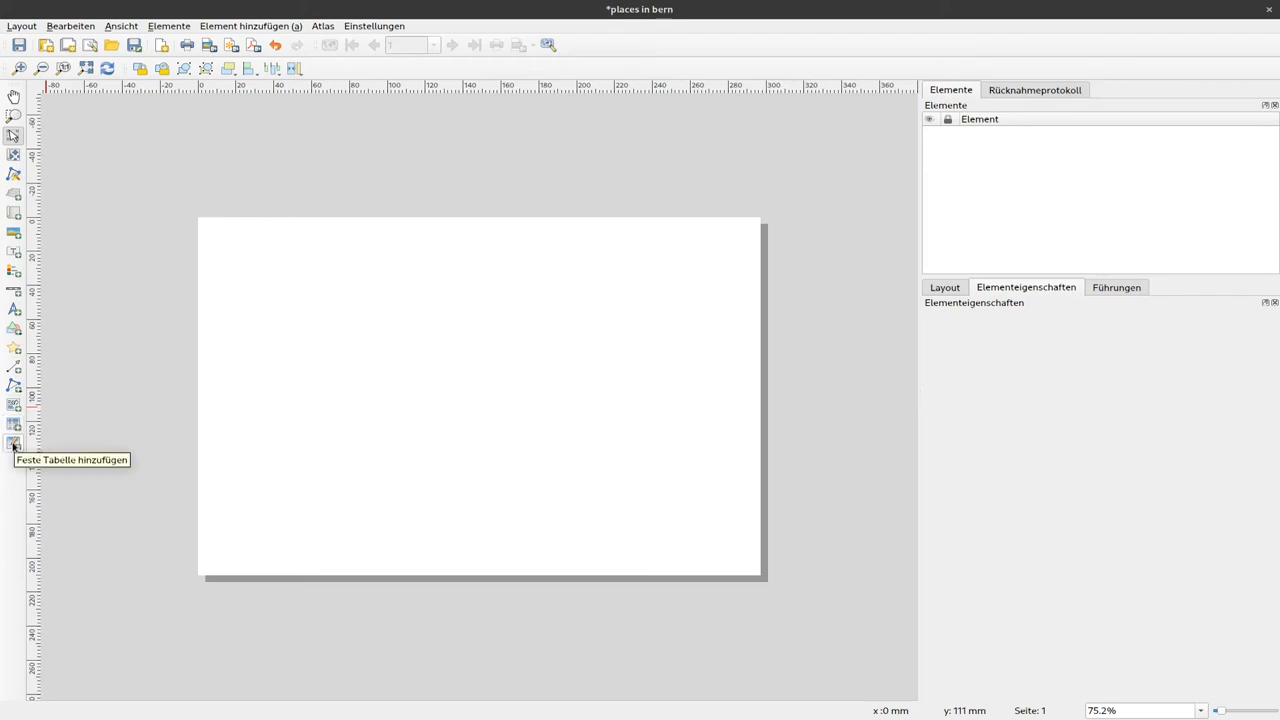
mouse_move(132, 200)
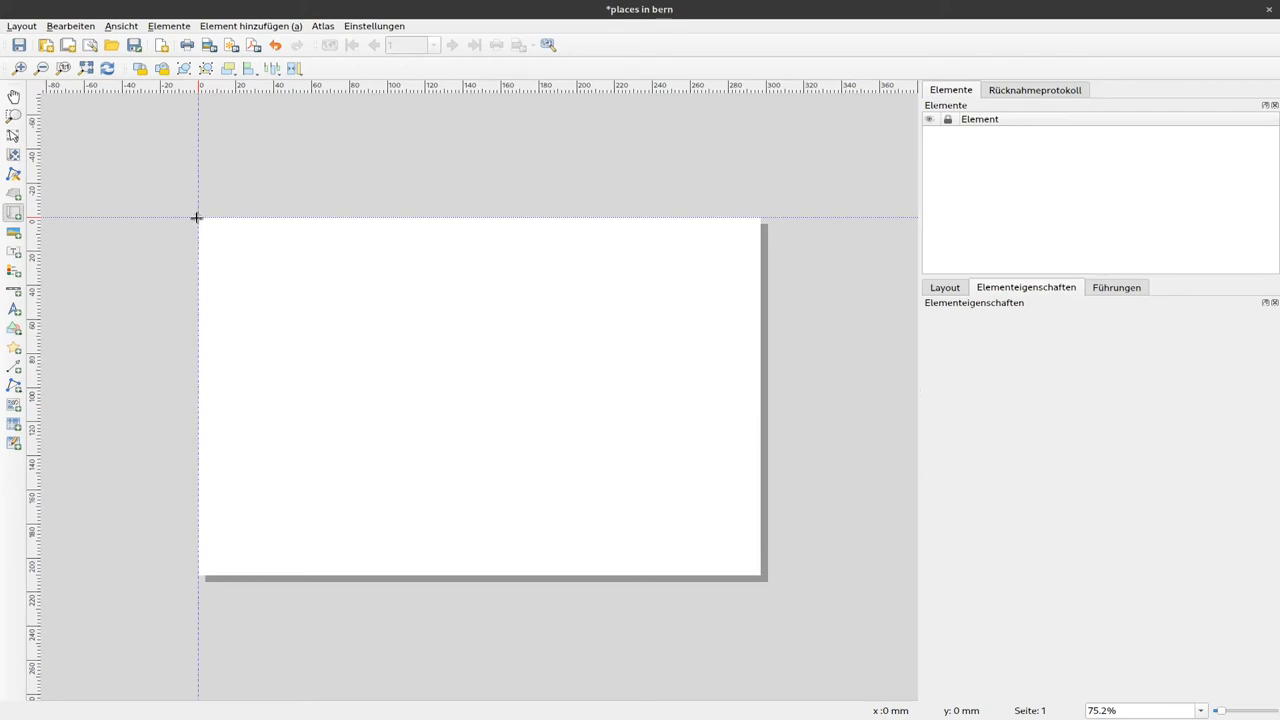
Draw a map item spanning the page from its top-left to bottom-right corner.
drag(200, 222, 208, 236)
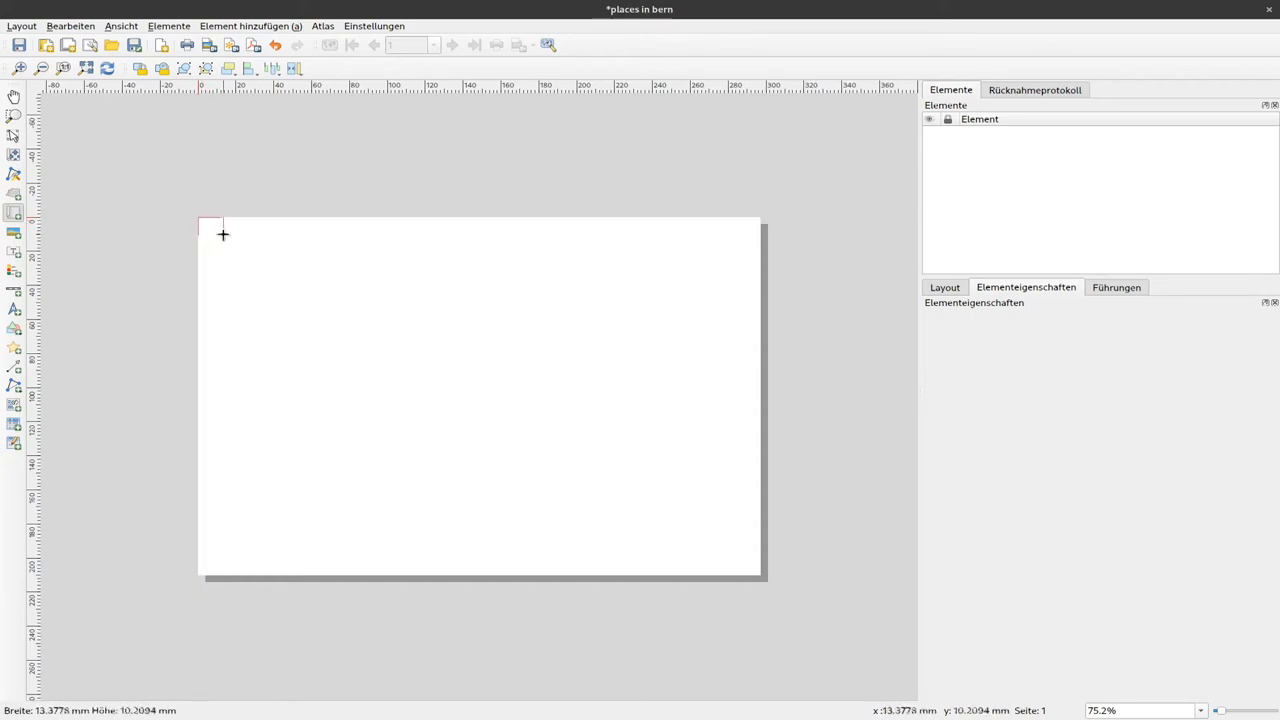
drag(222, 234, 728, 564)
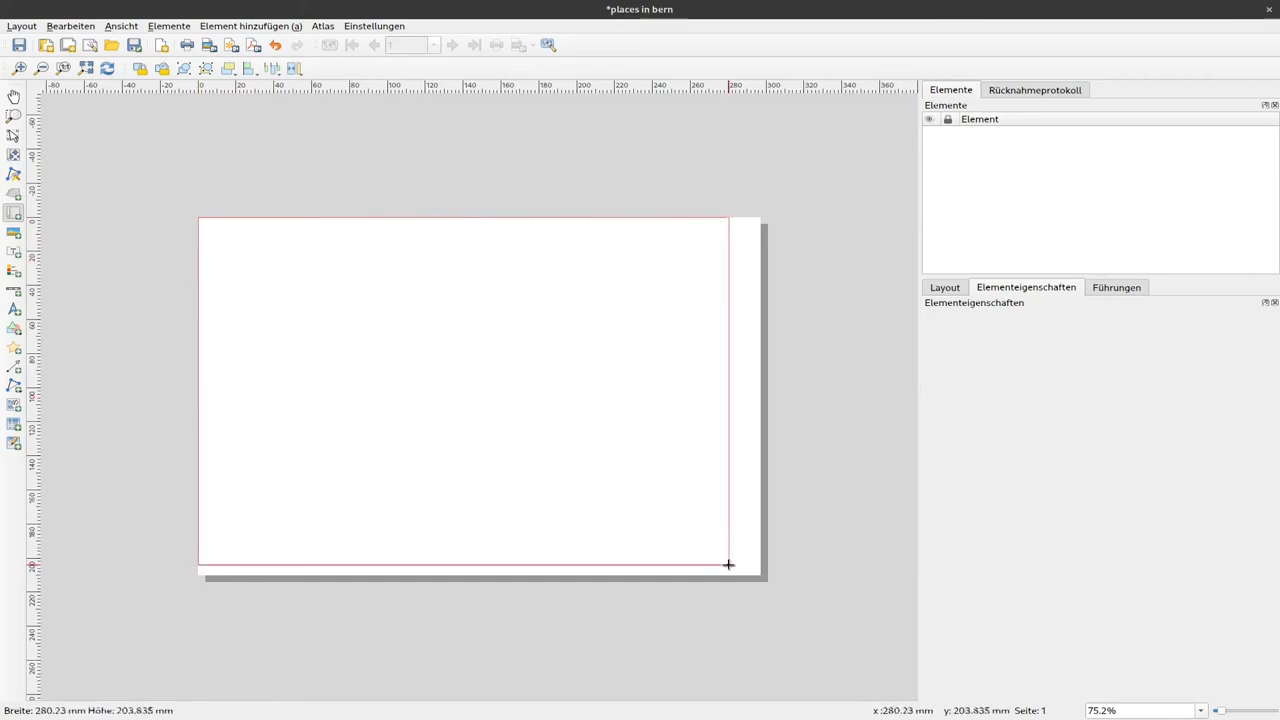
drag(728, 564, 760, 576)
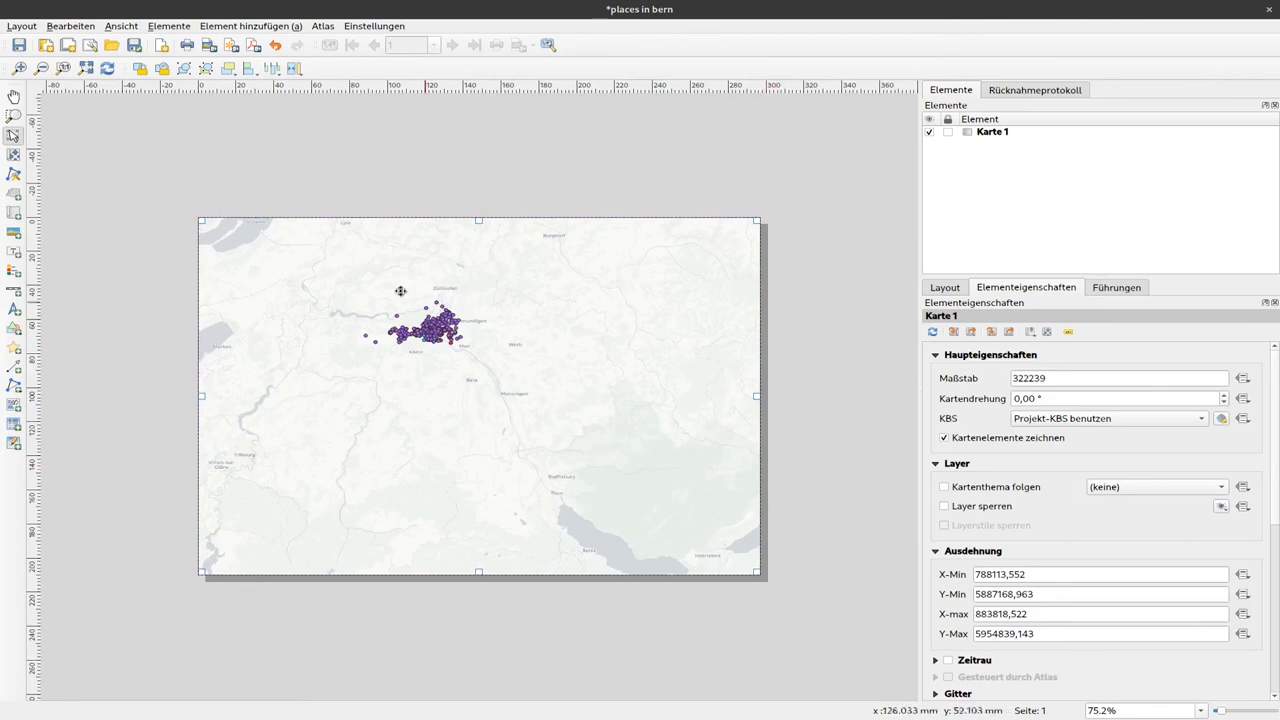
mouse_move(600, 4)
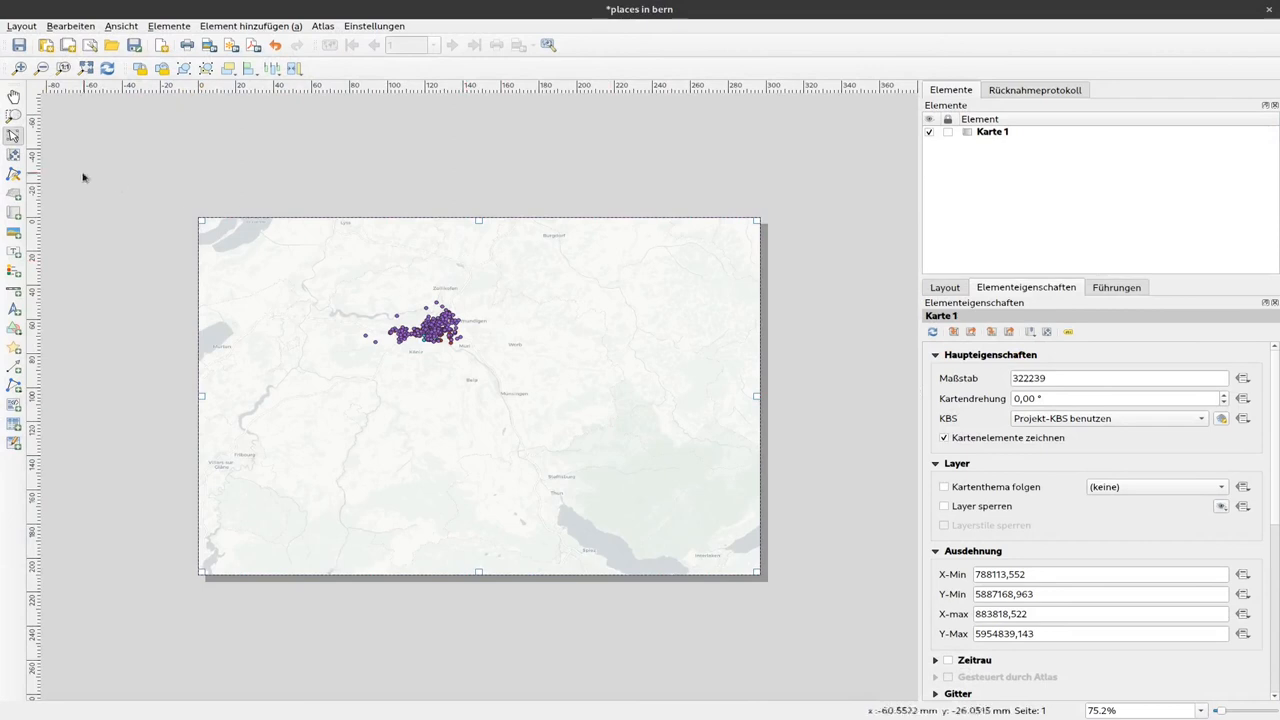
mouse_move(516, 304)
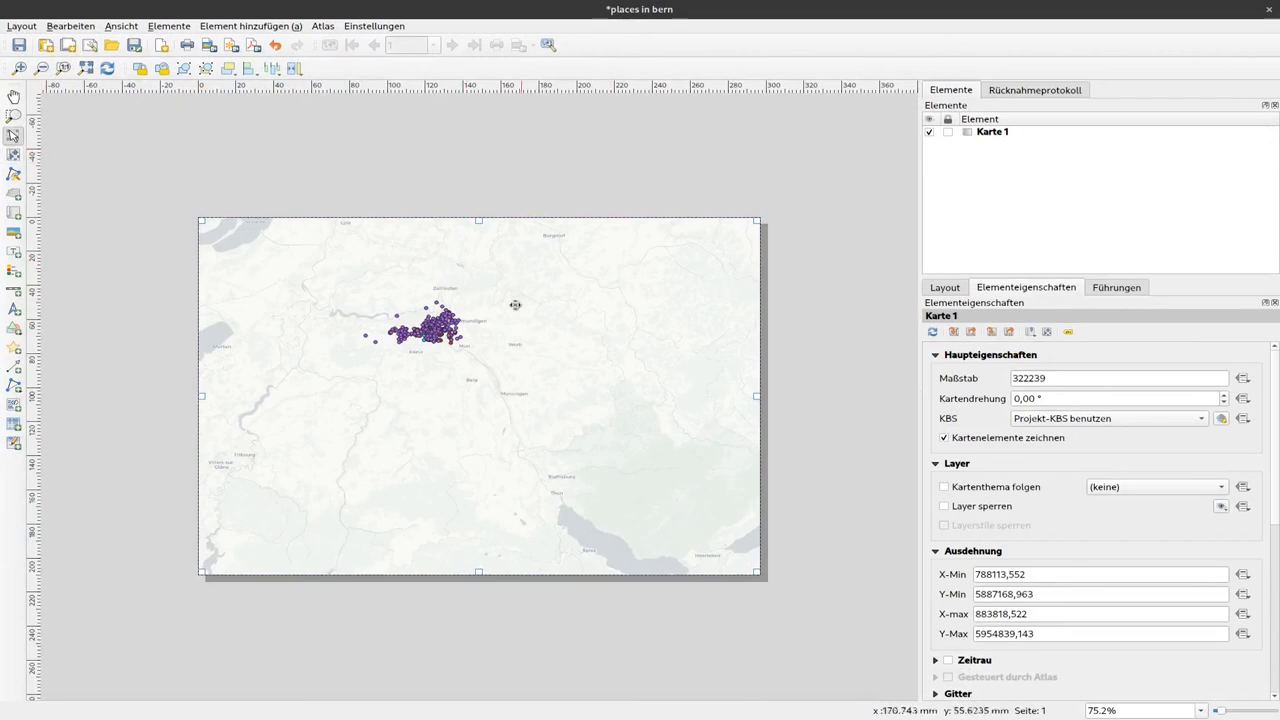
mouse_move(476, 344)
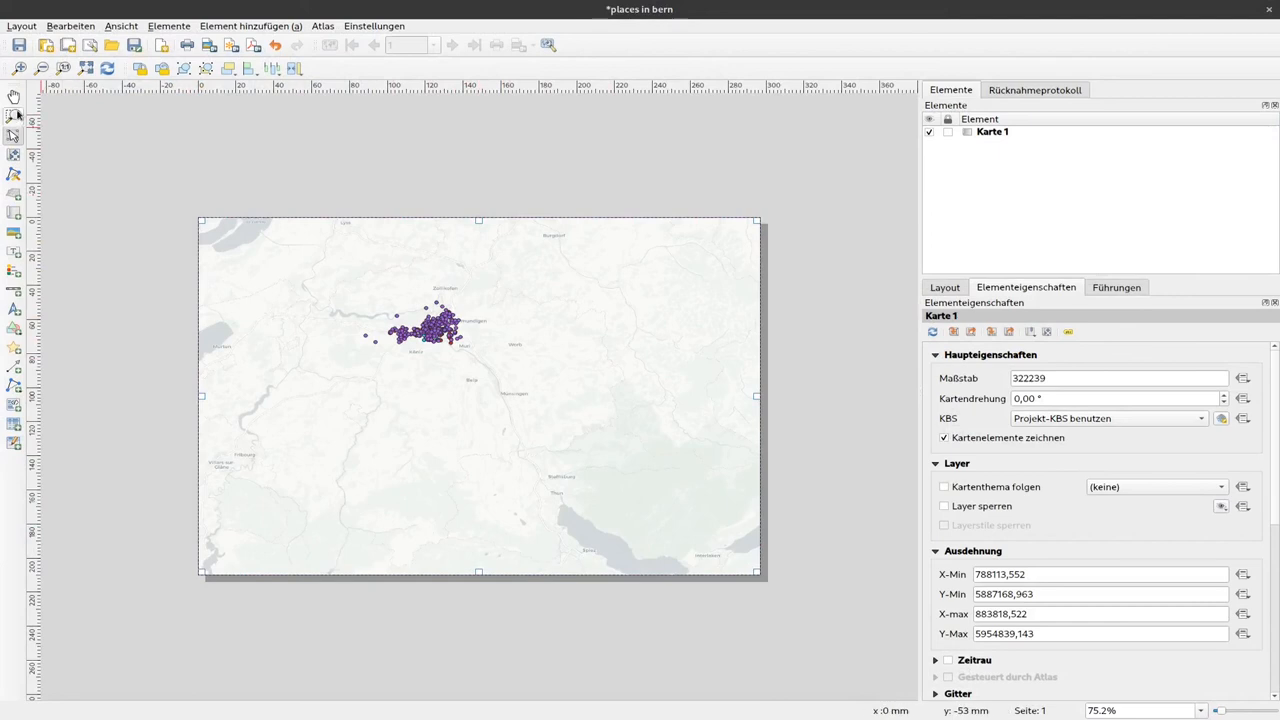
mouse_move(14, 116)
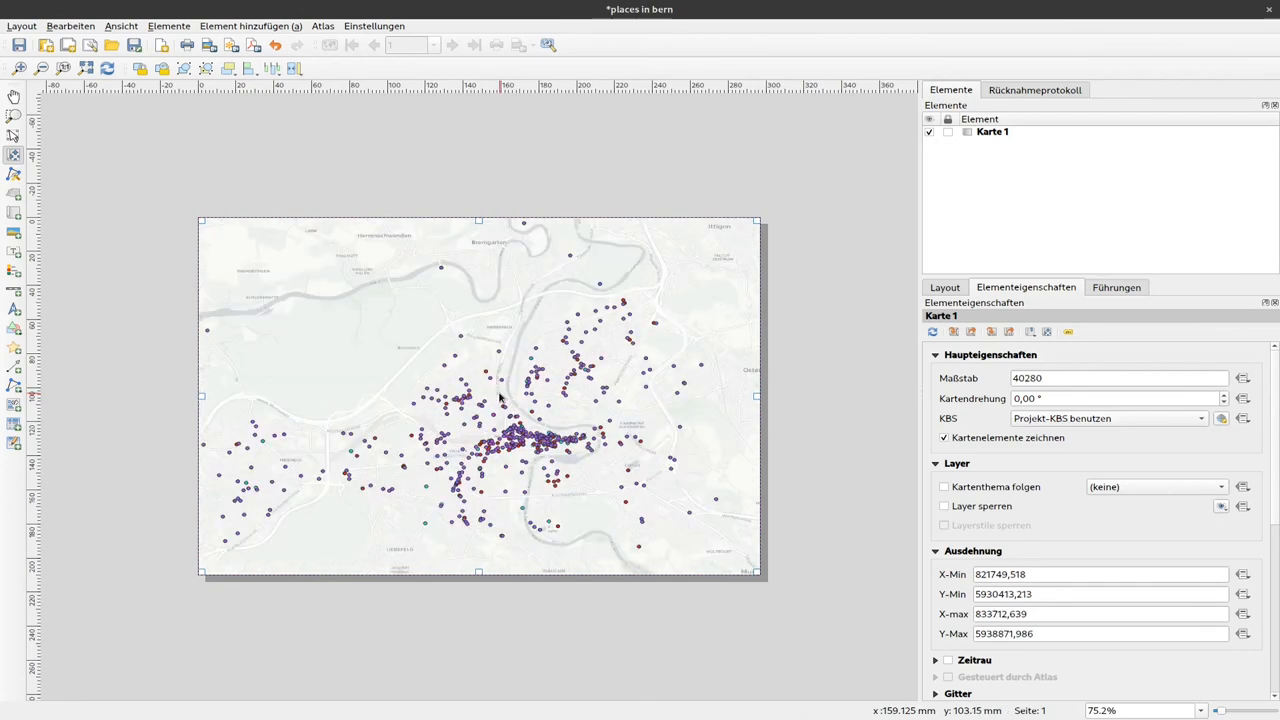
Zoom the map item's content in on Bern, to a scale around 1:80560.
scroll(down, 3)
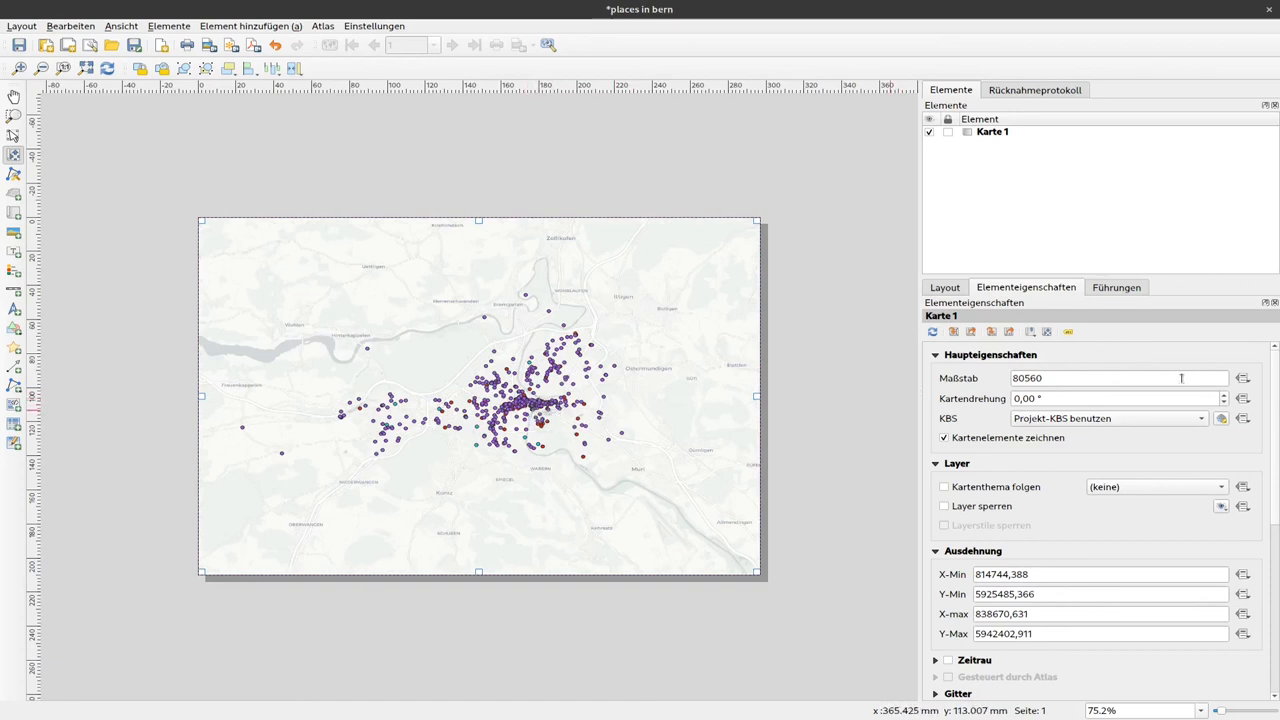
Set the map item's Maßstab value to 100000 for a 1:100000 scale.
triple_click(1090, 378)
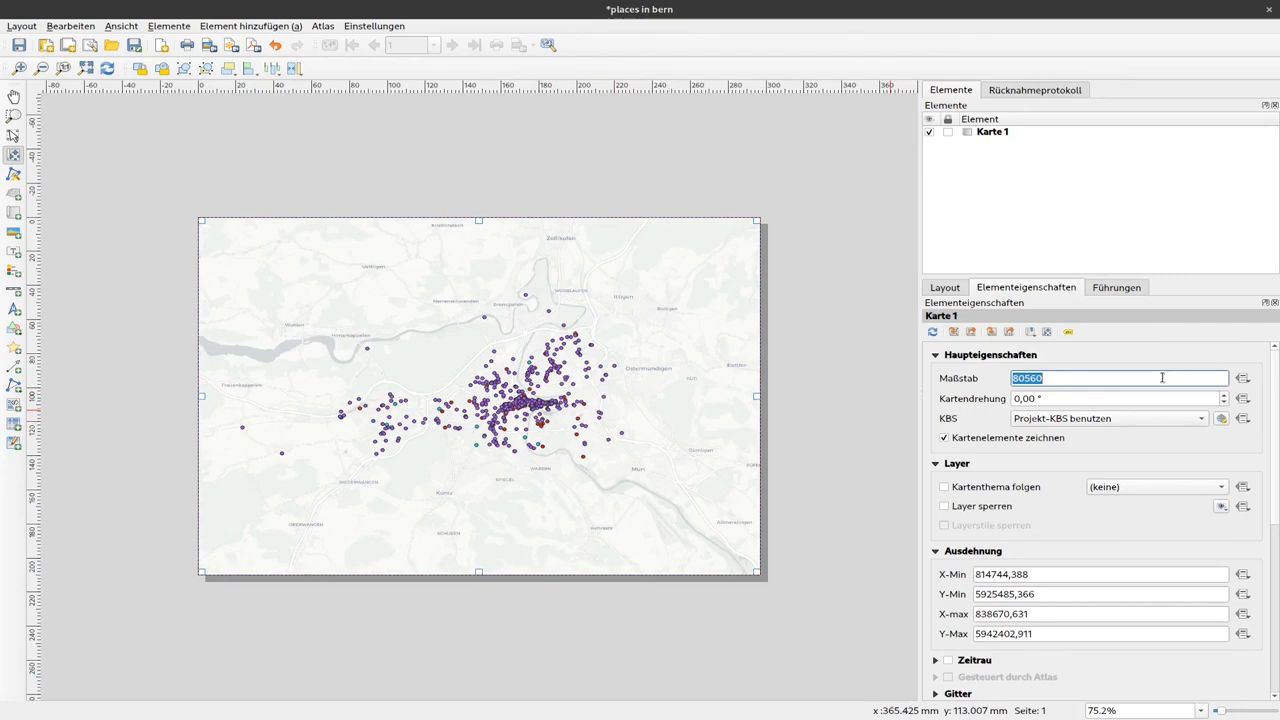
text(100000)
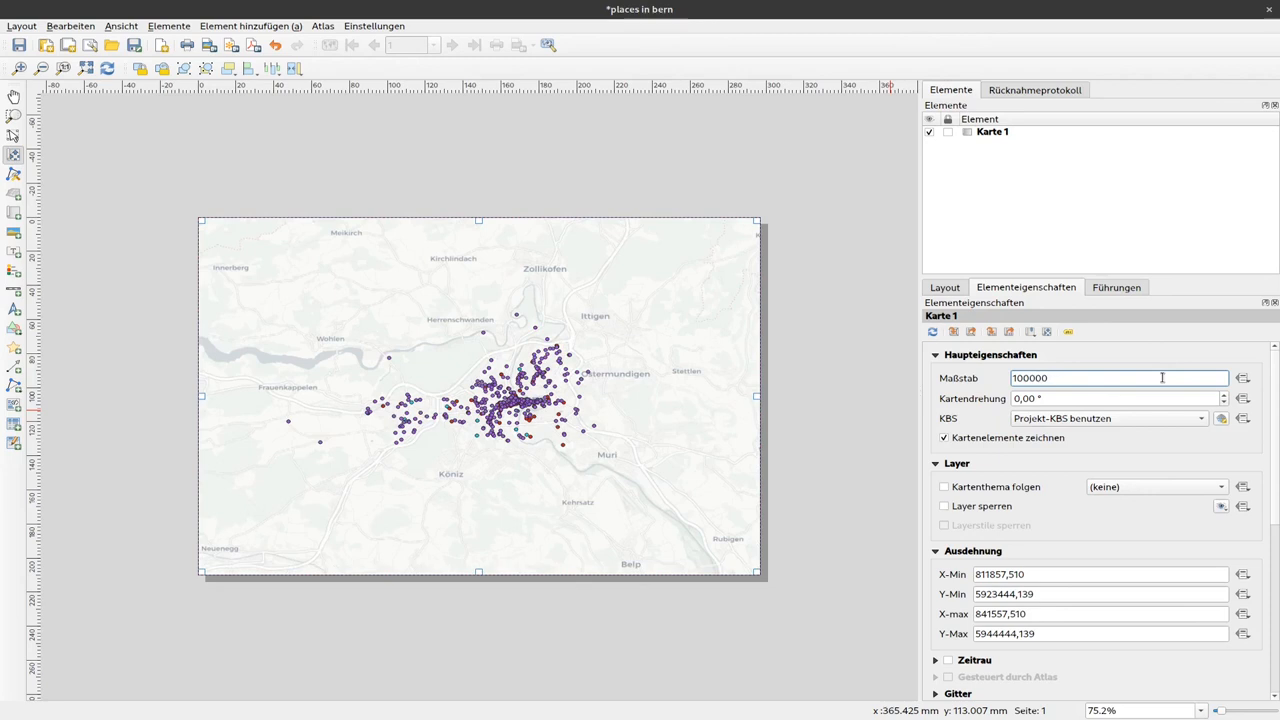
click(1120, 378)
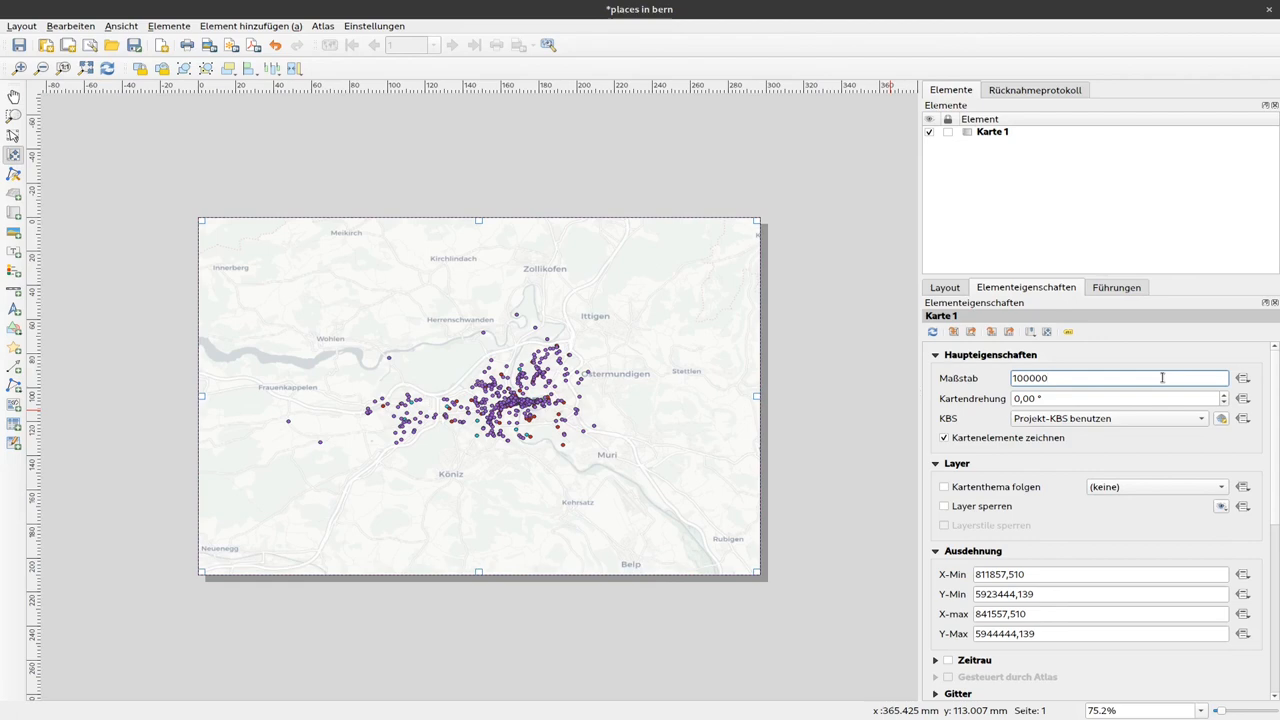
click(1120, 378)
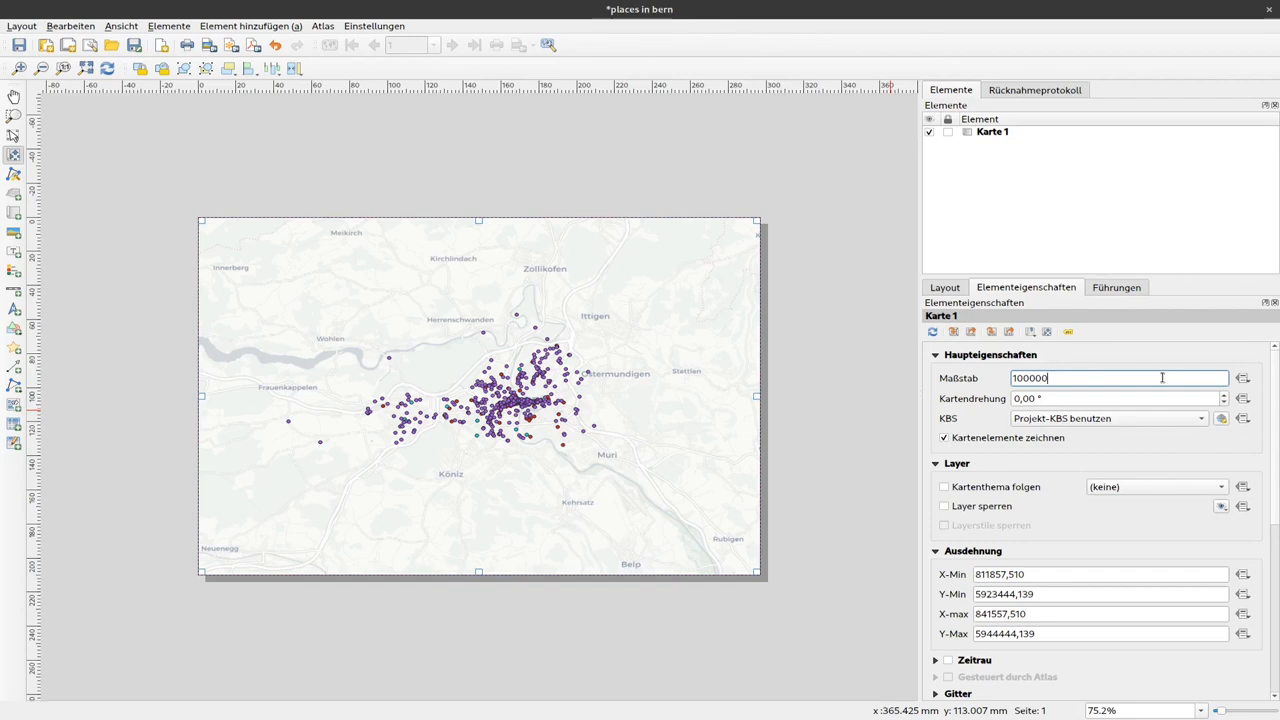